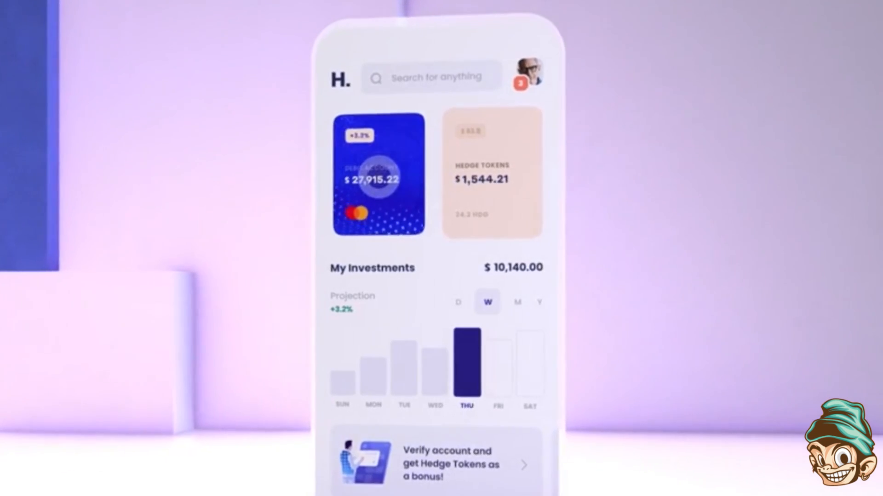
Show the avanawallet.com homepage with its wallet preview in the browser
left_click(377, 175)
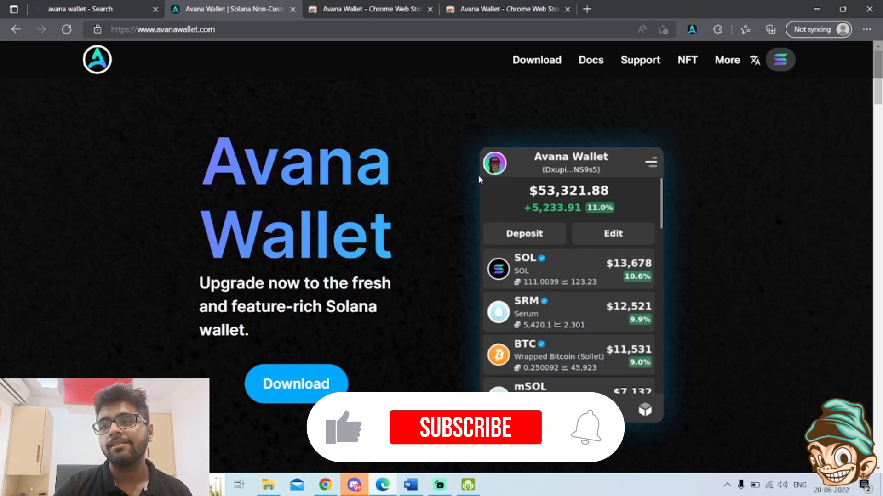
left_click(464, 427)
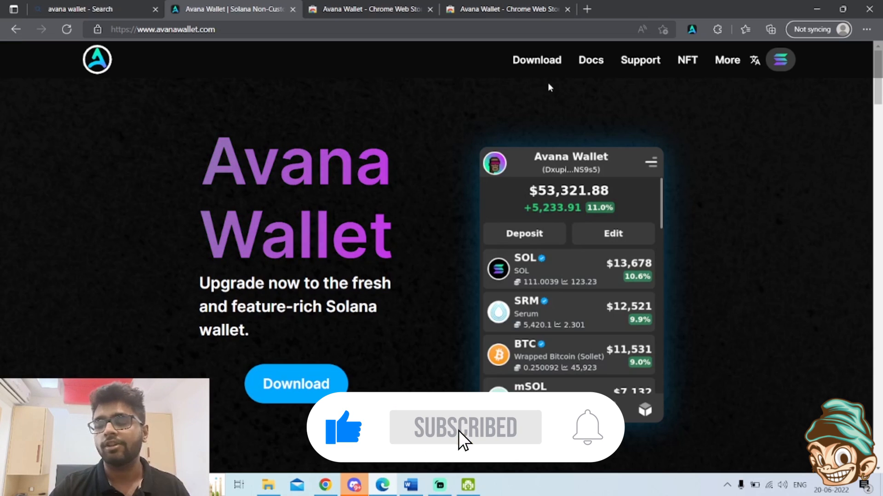
left_click(590, 59)
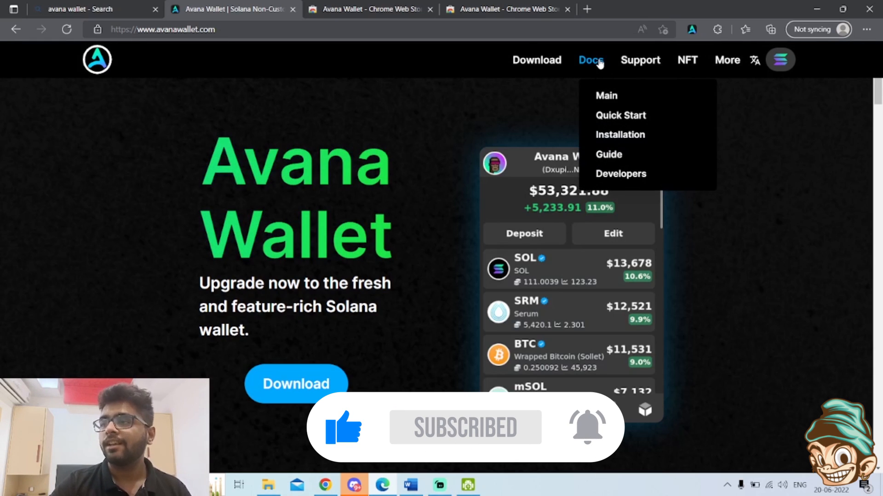
mouse_move(608, 154)
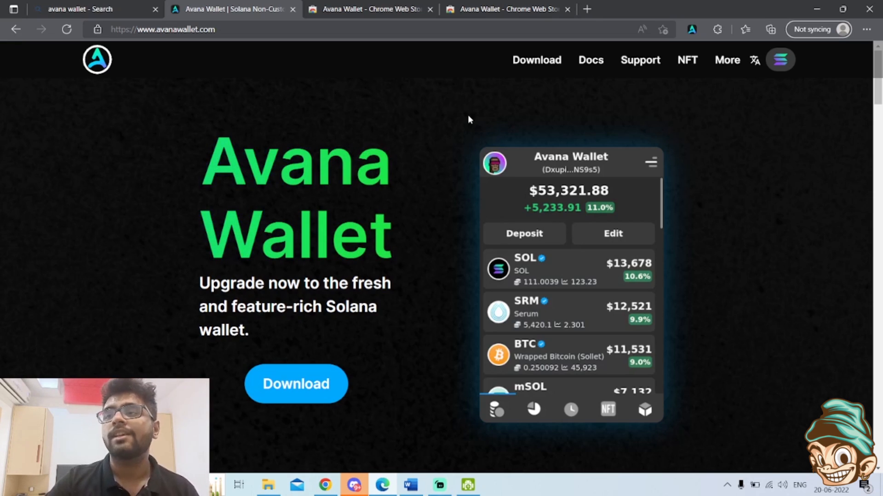
Scroll past the features list to the 'Upgrade your Solana wallet today' download tiles
scroll("down", 3)
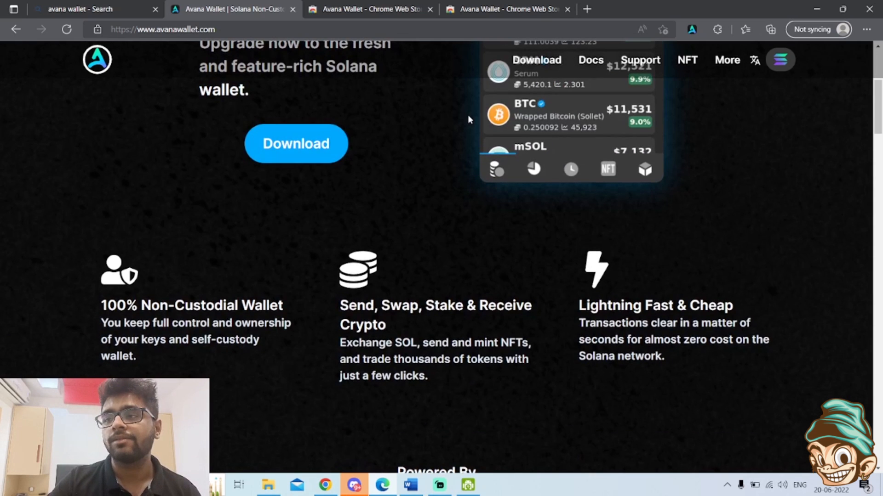
scroll("down", 3)
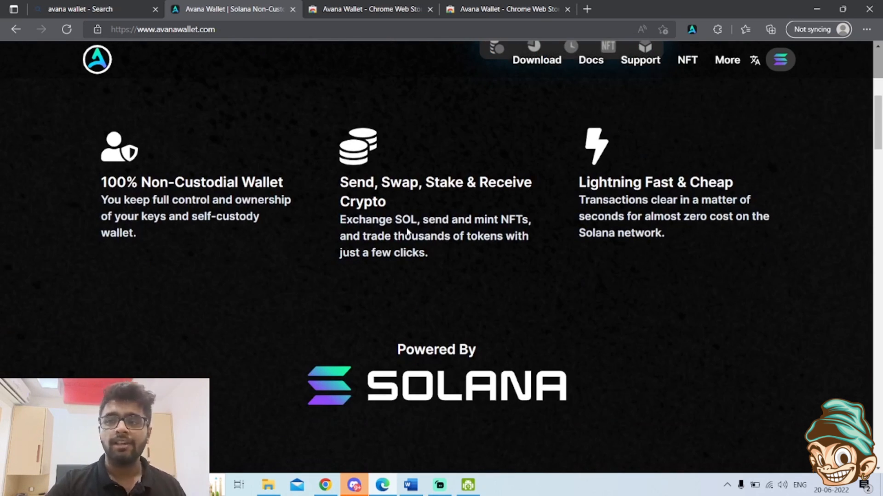
scroll("down", 3)
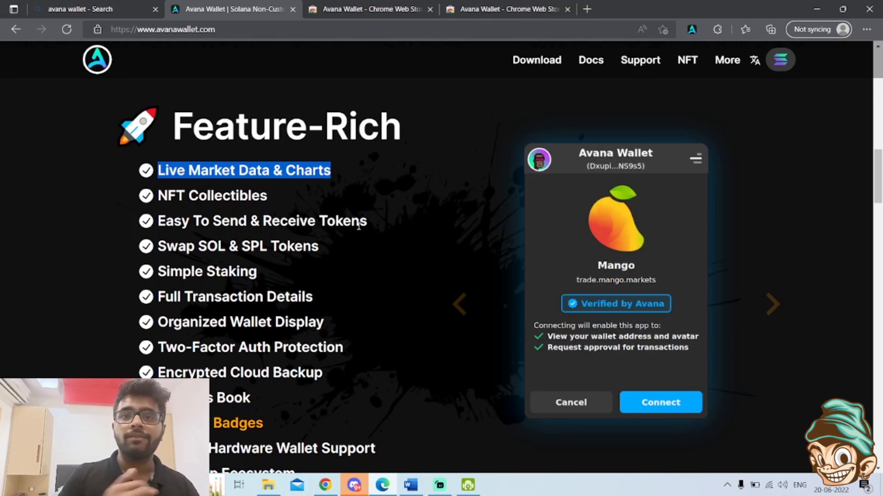
left_click(659, 403)
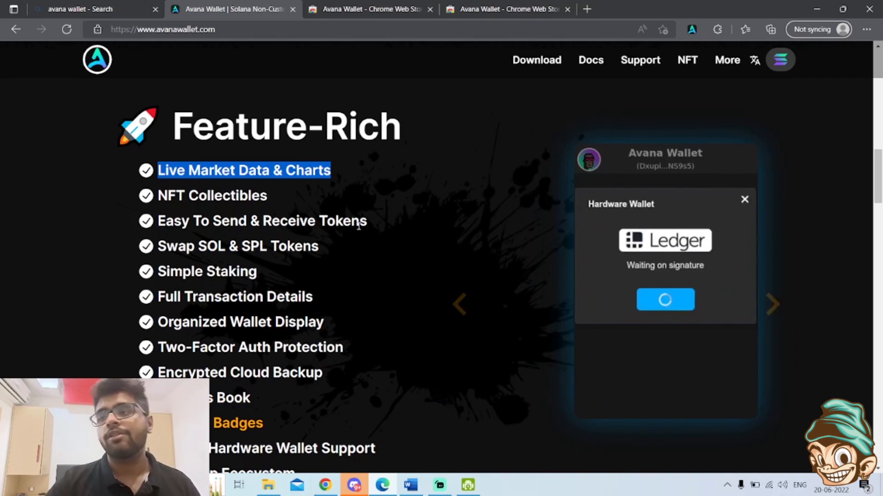
scroll("down", 3)
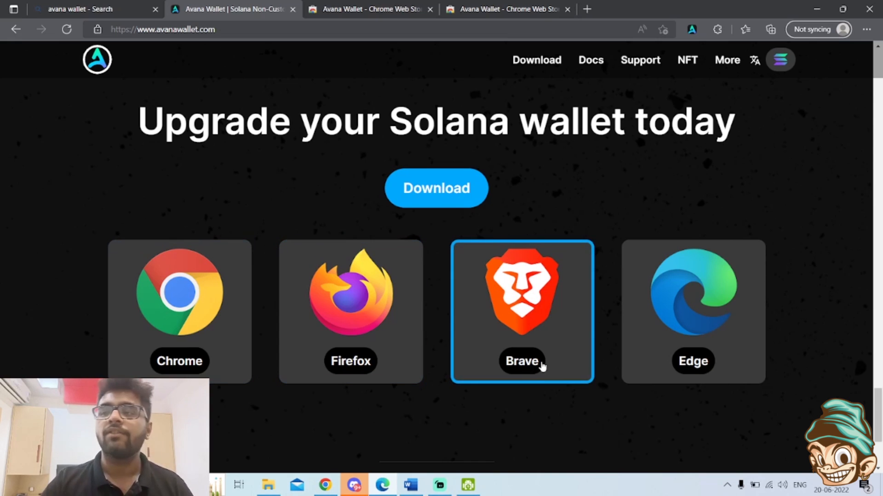
Add Avana Wallet from the Chrome Web Store and launch its Create/Import welcome page
left_click(522, 311)
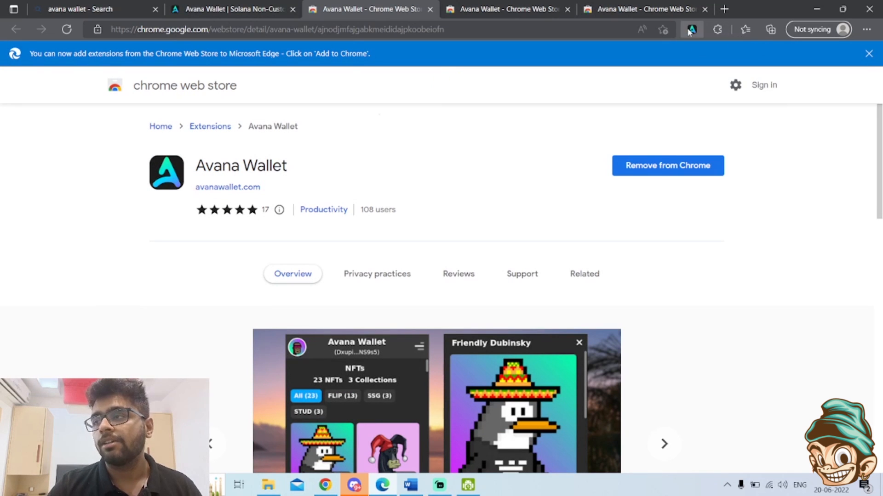
left_click(692, 30)
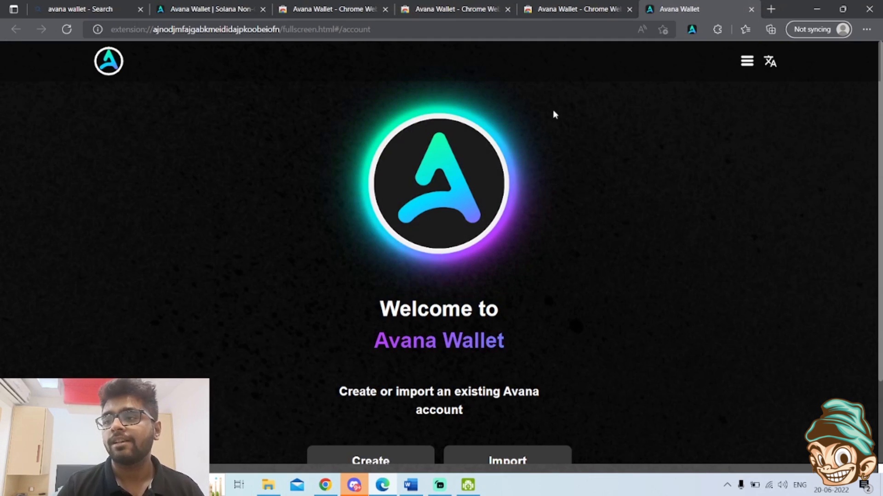
scroll("down", 3)
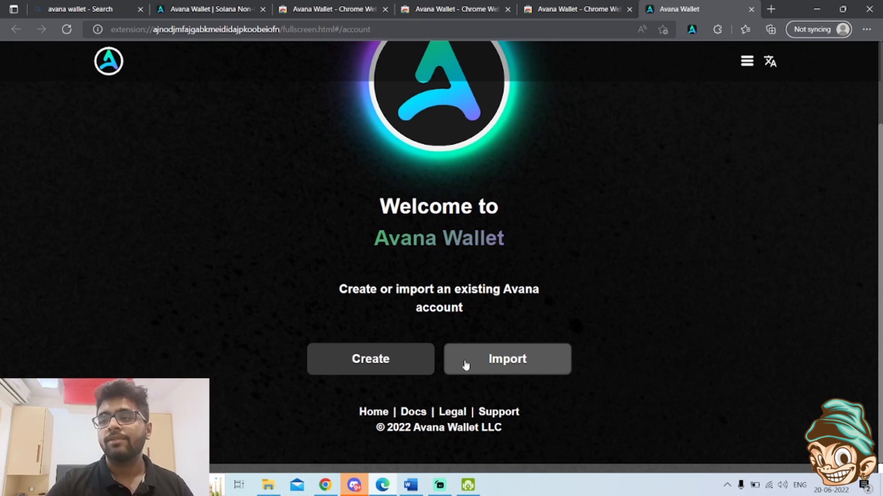
mouse_move(397, 342)
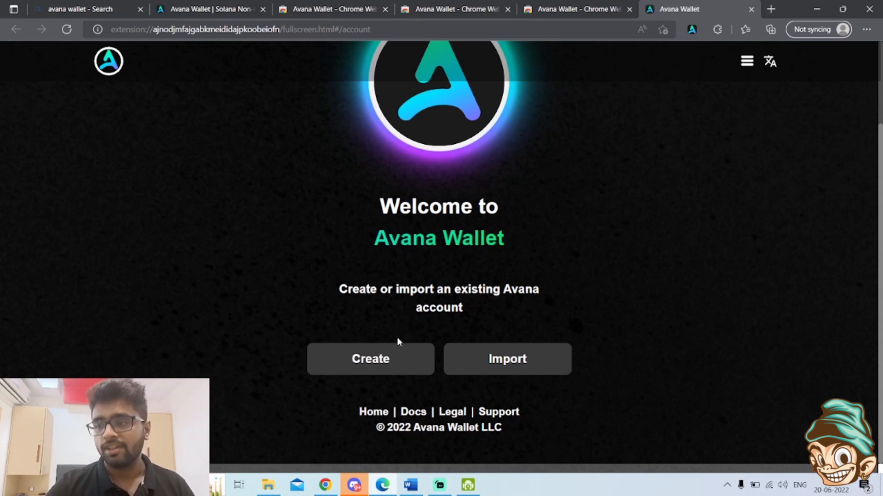
Create a new account, confirm the secret phrase is saved, and start entering the password
left_click(370, 359)
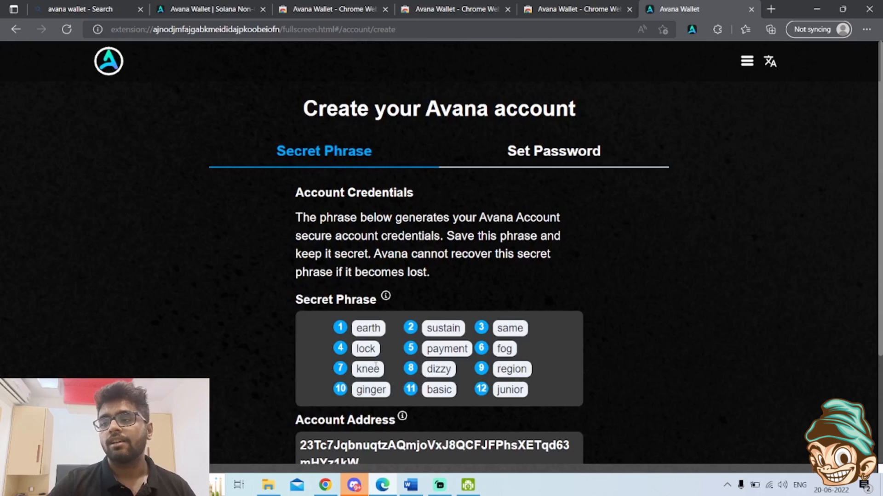
scroll("down", 3)
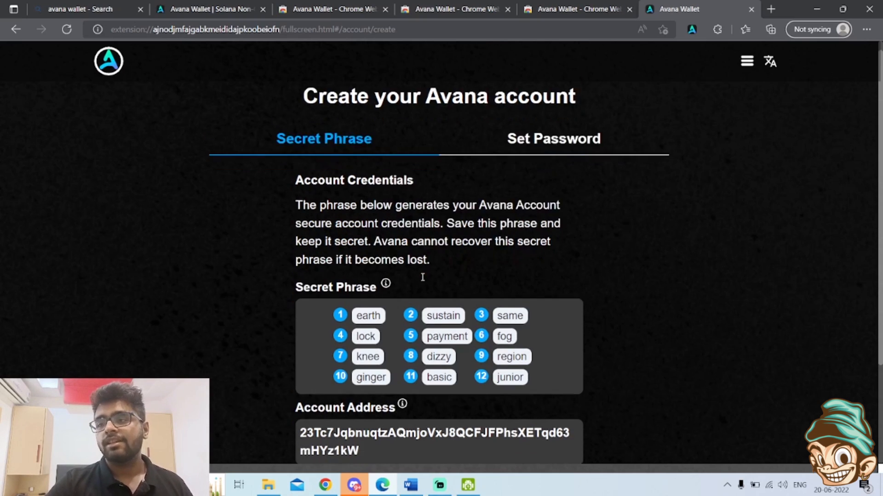
scroll("down", 3)
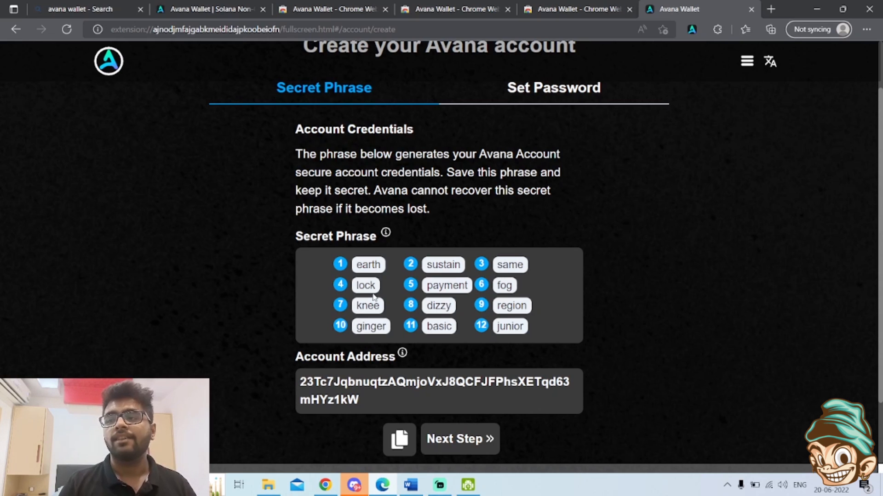
scroll("down", 3)
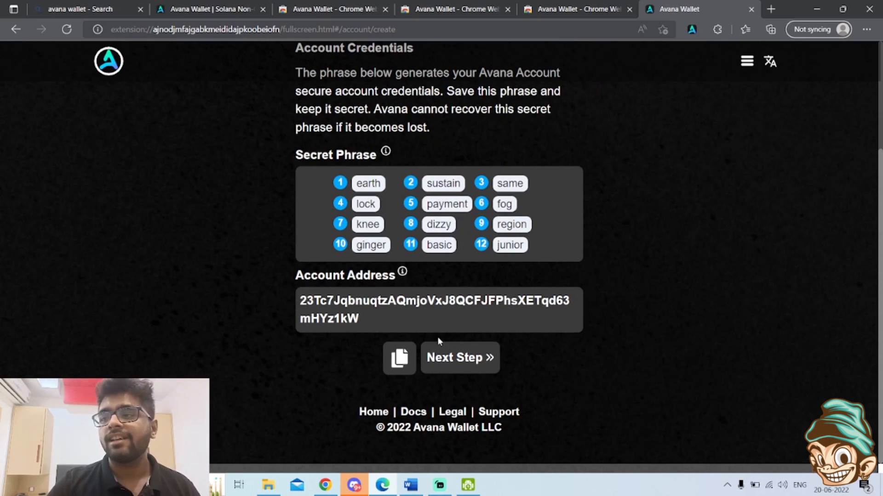
left_click(459, 358)
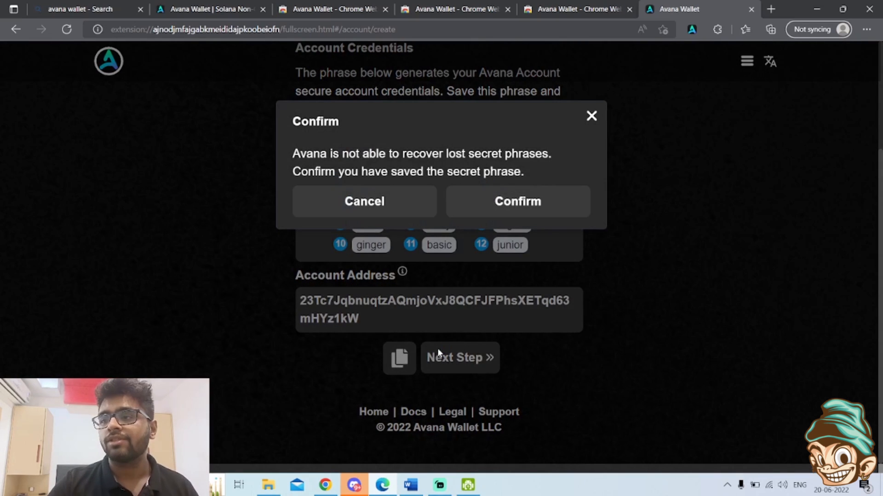
left_click(516, 201)
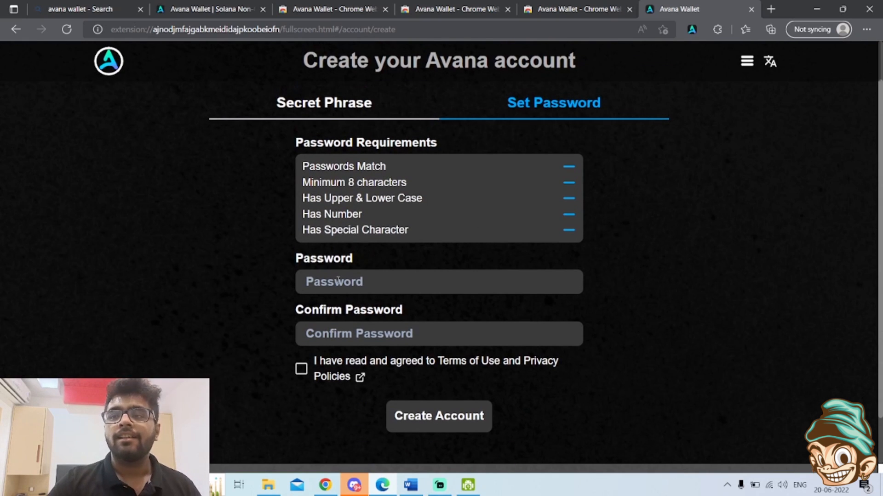
left_click(438, 333)
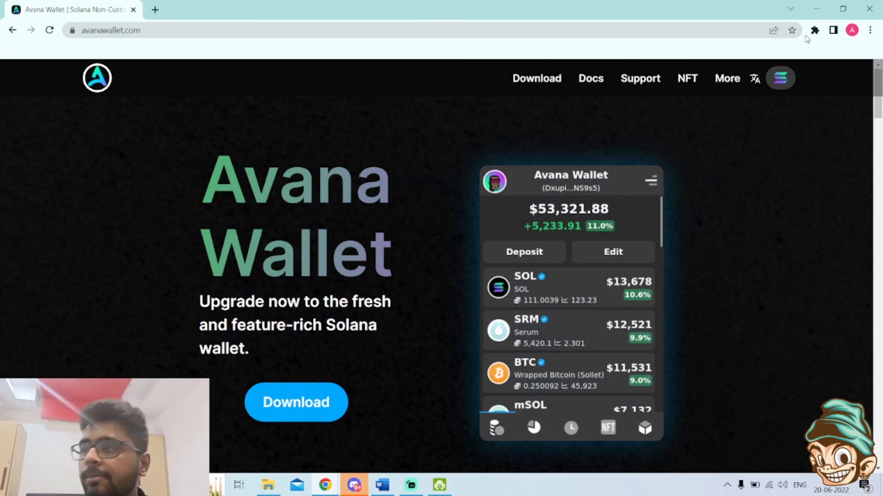
View SOL's 24-hour price chart in the extension popup, then close the SOL view
left_click(814, 29)
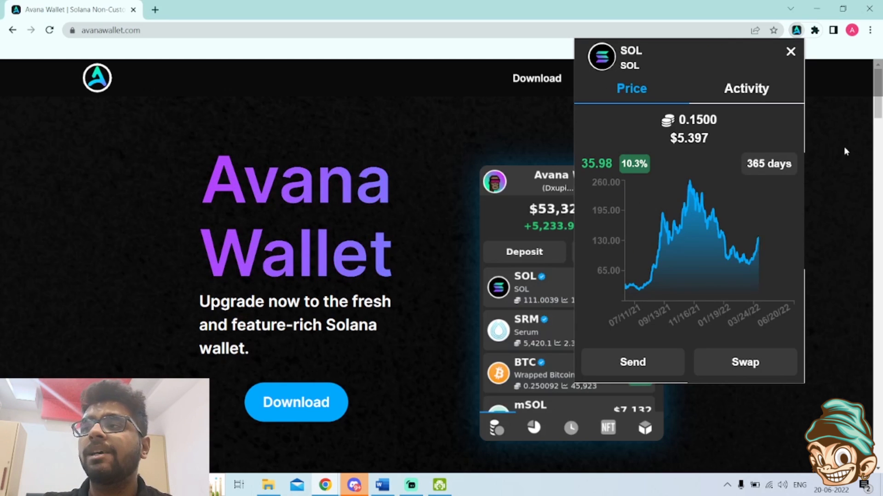
left_click(768, 163)
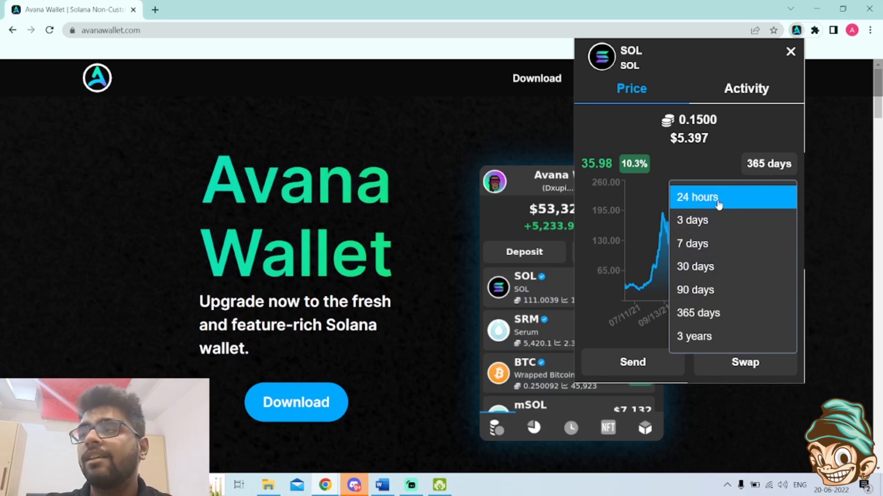
left_click(697, 197)
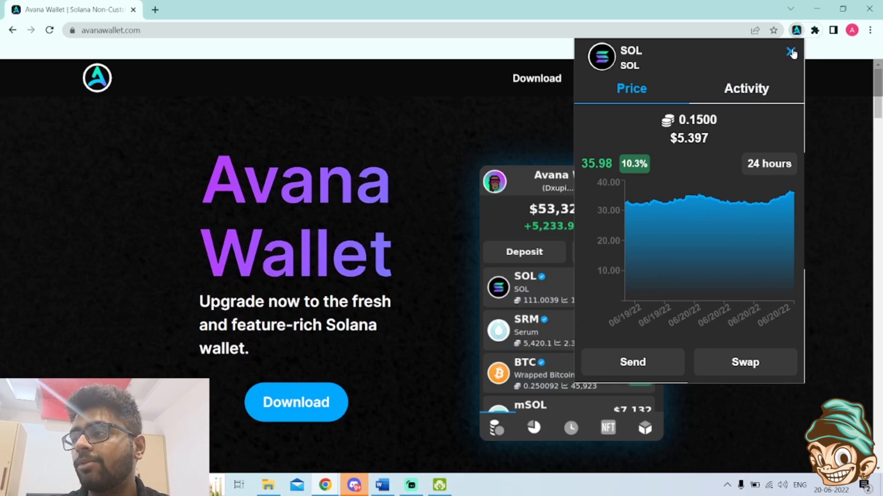
left_click(791, 52)
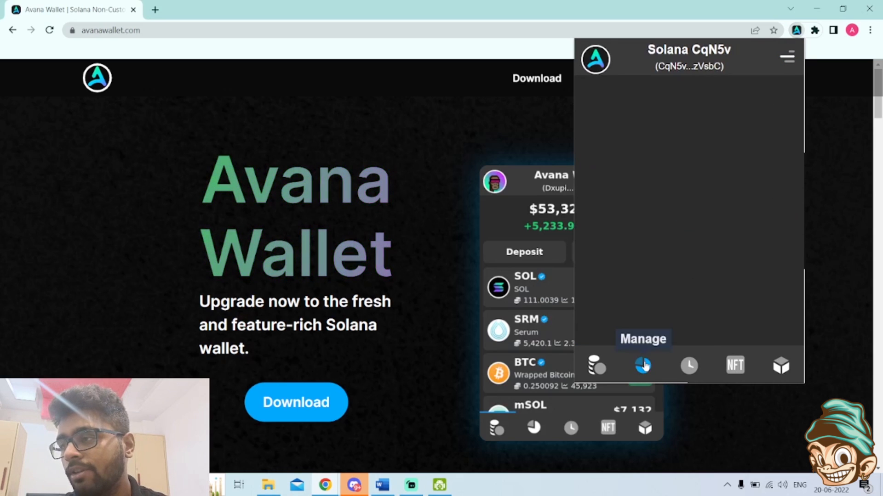
left_click(642, 365)
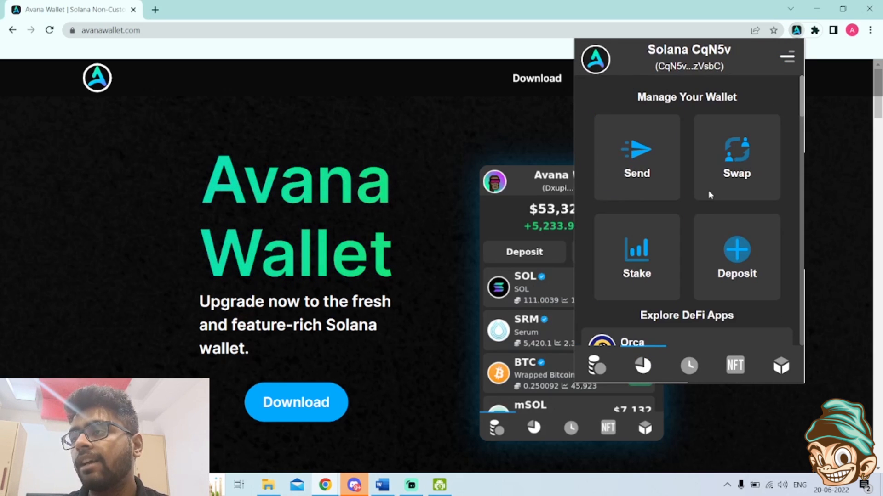
scroll("down", 3)
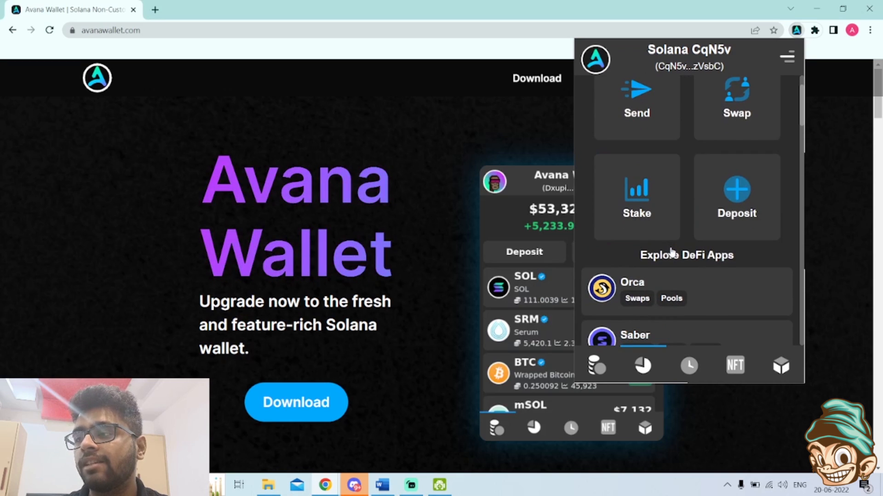
left_click(636, 197)
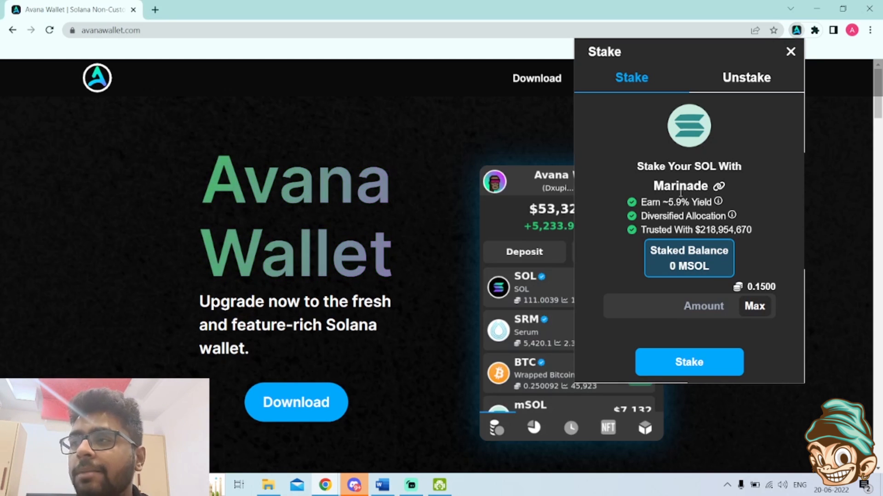
left_click(791, 51)
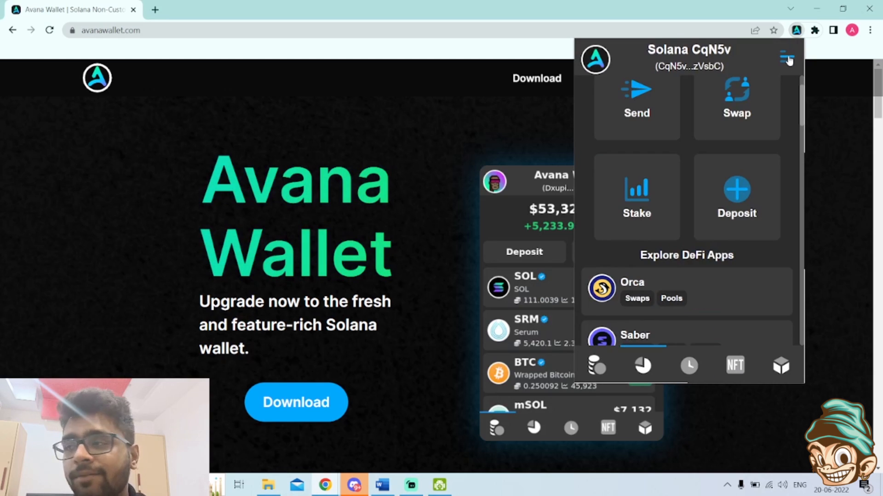
scroll("down", 3)
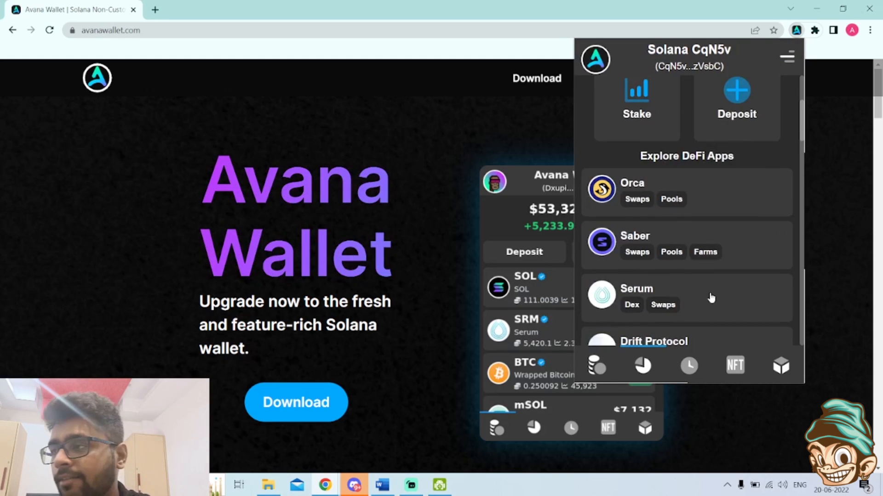
scroll("down", 3)
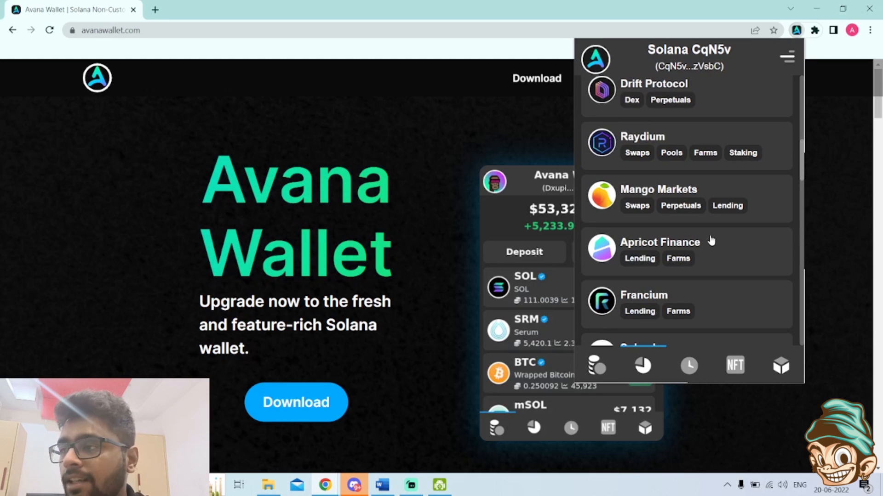
left_click(659, 242)
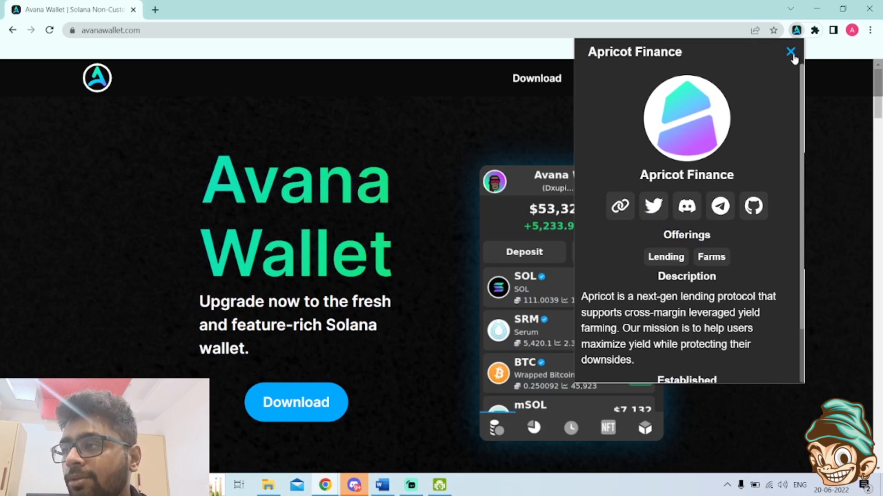
left_click(791, 51)
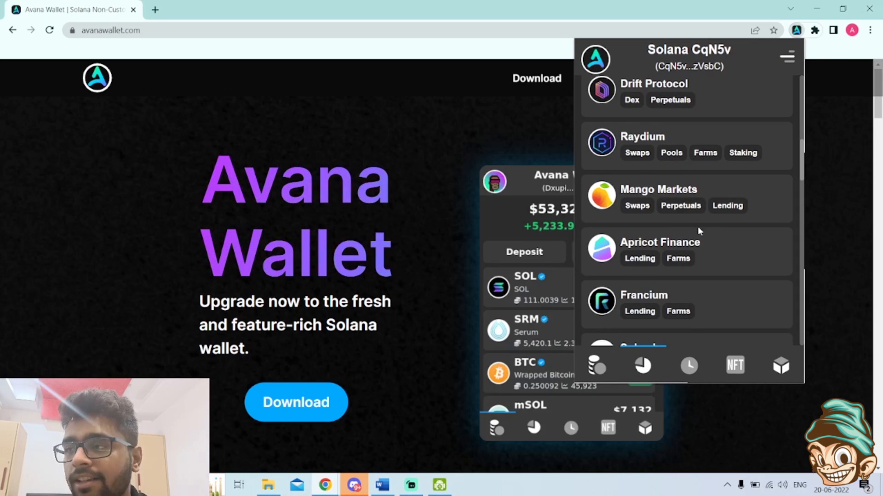
left_click(734, 366)
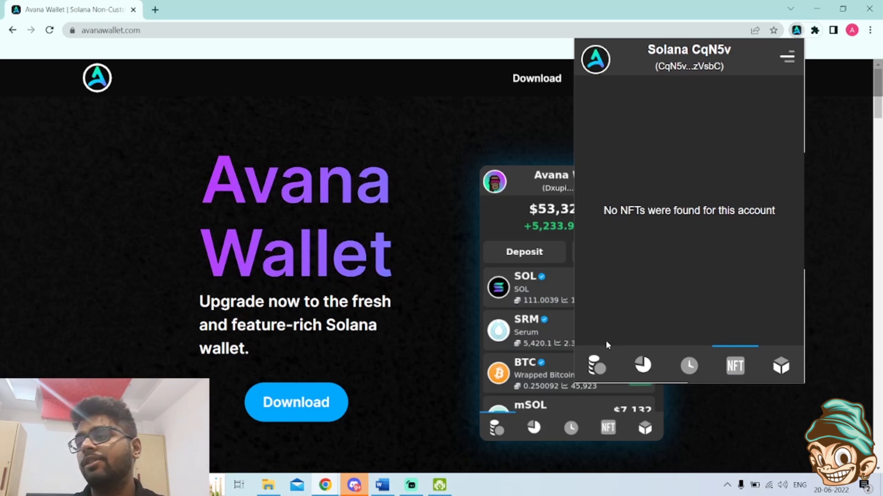
Return to the tokens tab and open Accounts, listing CqN5v, Ef6br and 7Ponq
left_click(596, 366)
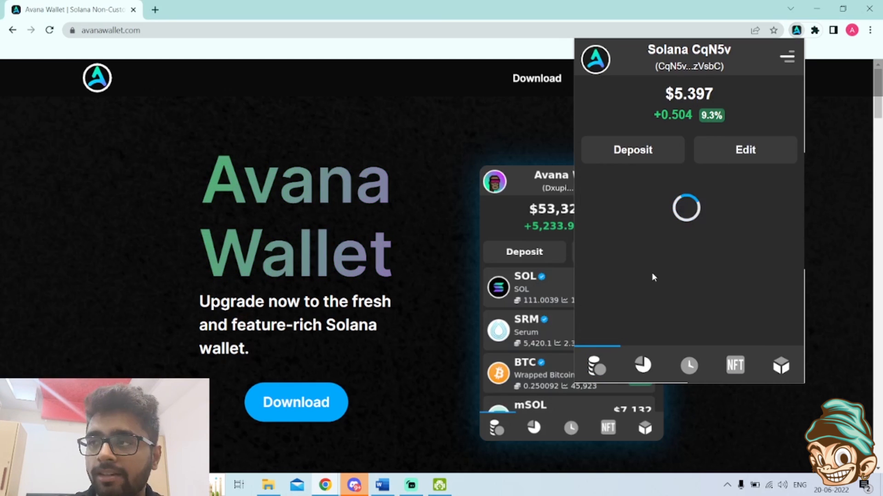
left_click(787, 57)
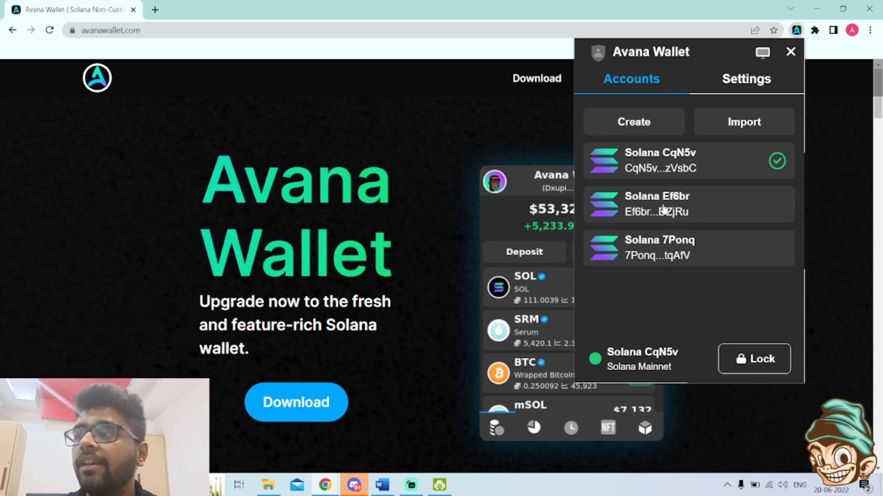
Start a Private Key import under Secret Key, then open the Phantom extension
left_click(743, 122)
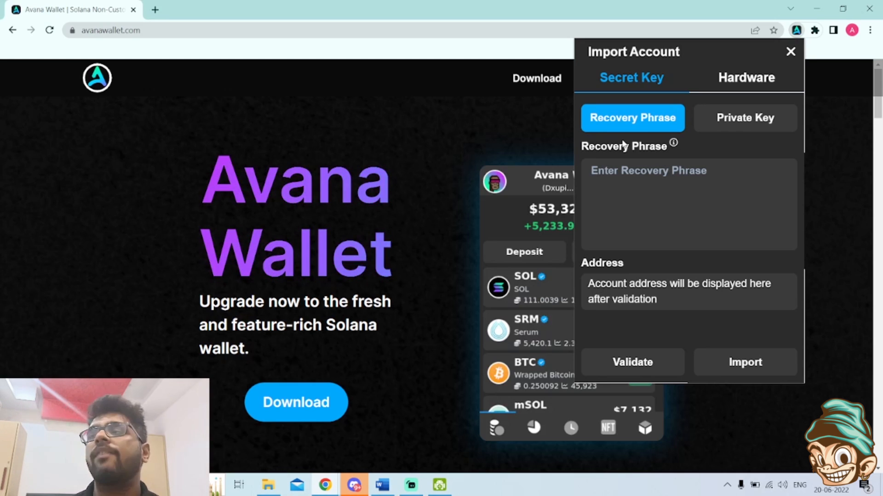
mouse_move(744, 118)
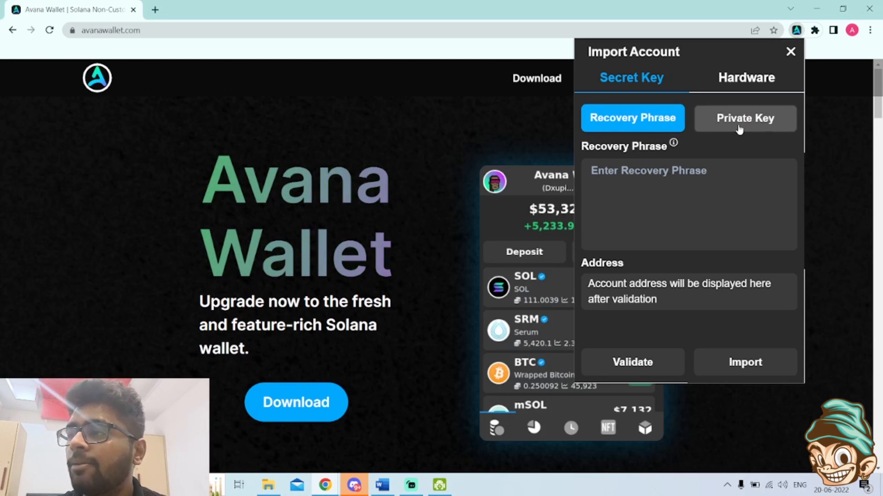
left_click(744, 118)
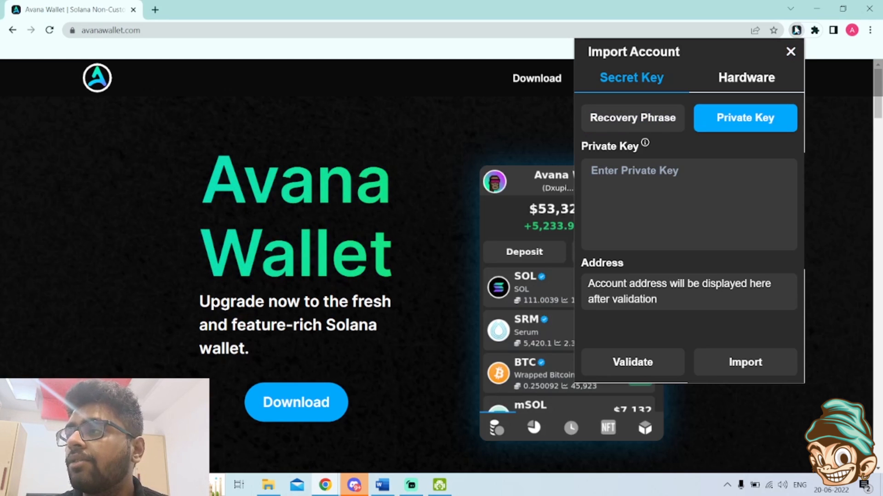
left_click(813, 30)
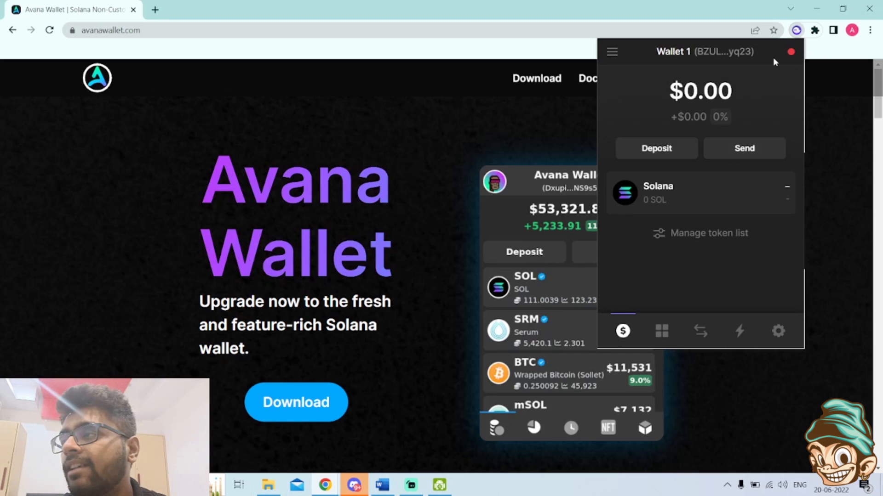
mouse_move(789, 52)
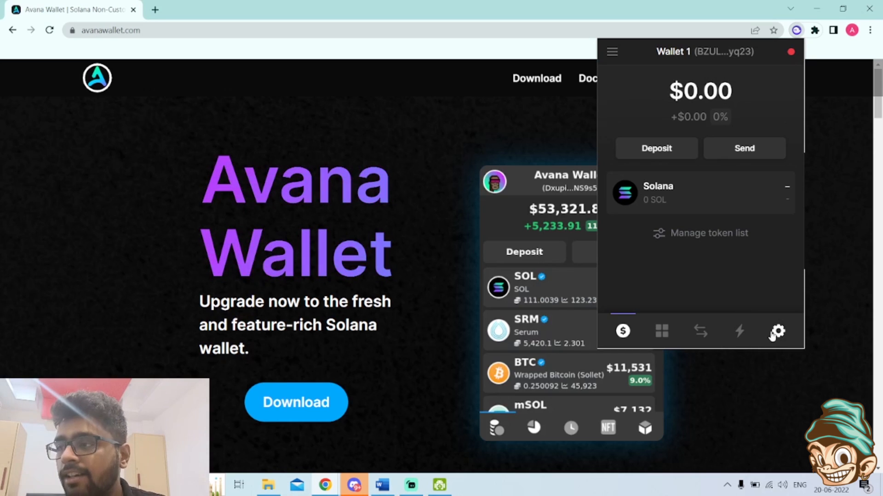
Export Wallet 1's private key from Phantom Settings with the password and copy it
left_click(778, 331)
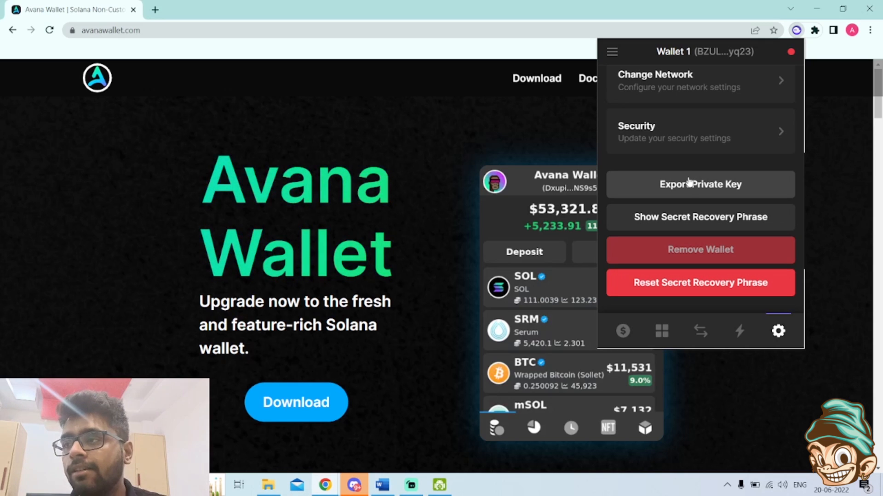
left_click(700, 184)
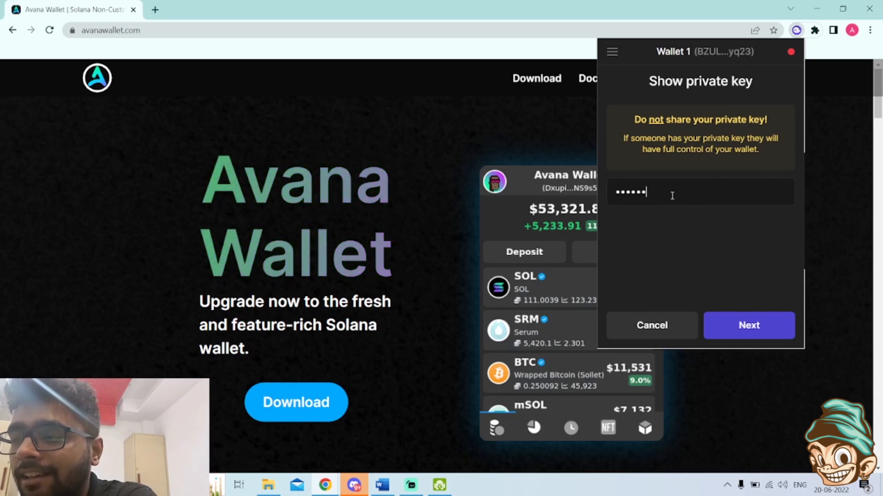
left_click(749, 326)
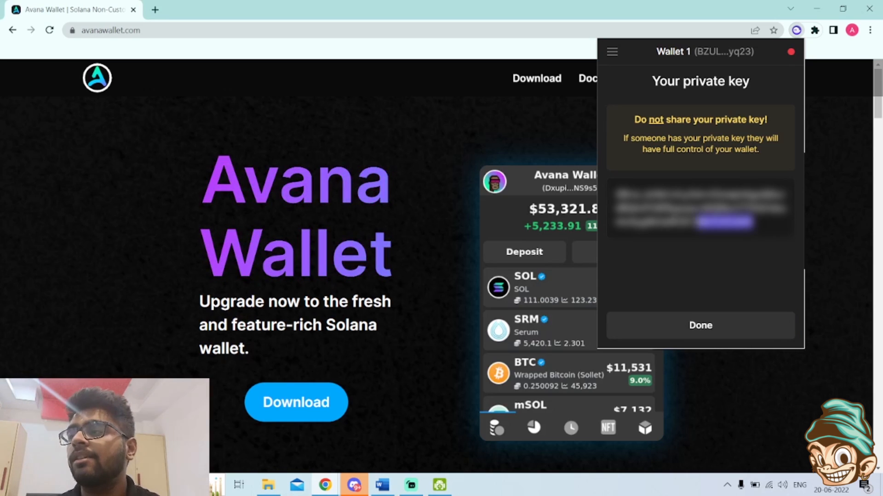
right_click(699, 208)
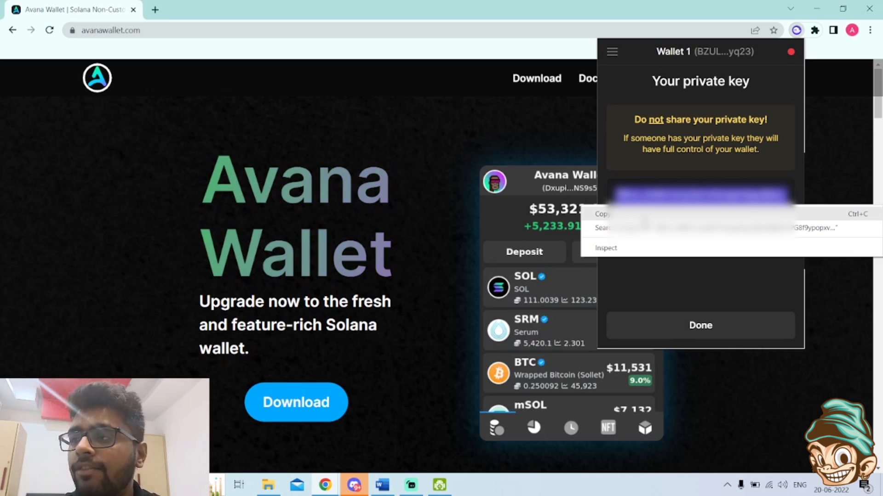
left_click(787, 46)
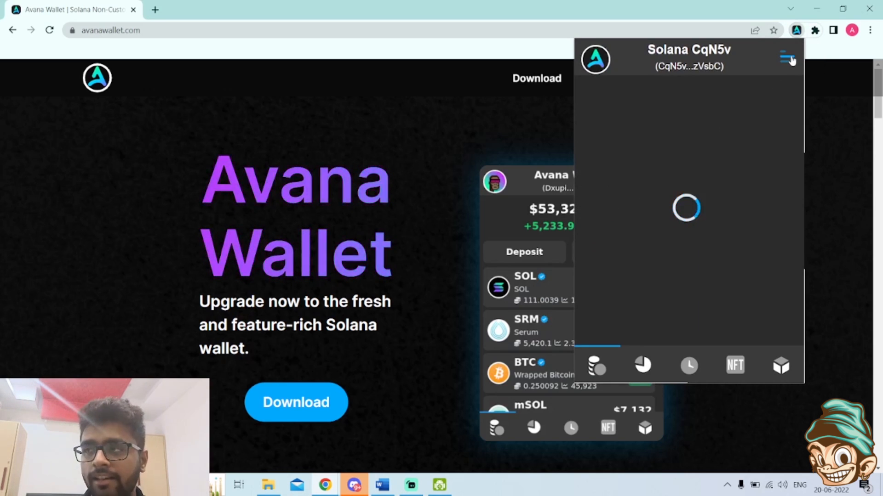
Import the BZUL5w… account via Import > Private Key, then close the import panel
left_click(788, 58)
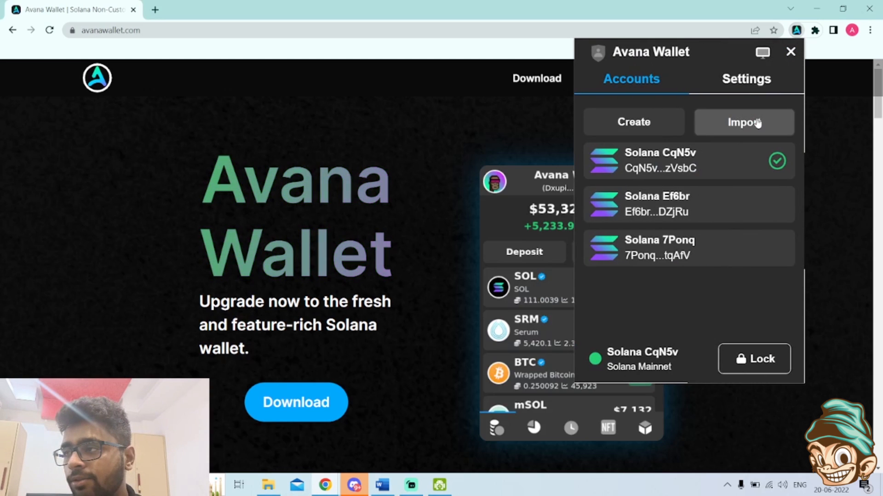
left_click(744, 122)
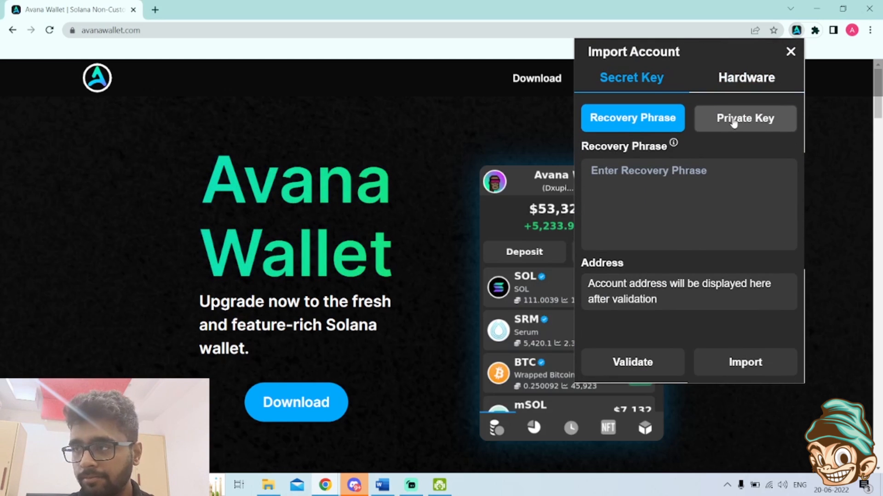
left_click(745, 117)
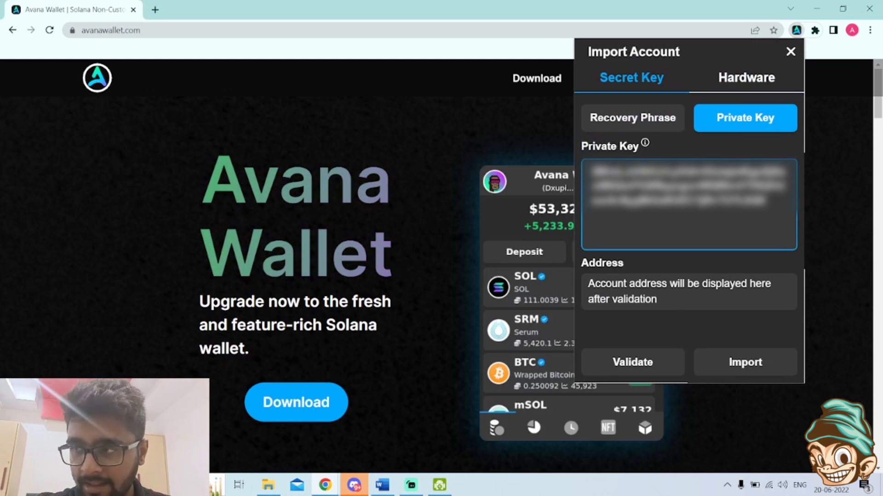
left_click(631, 361)
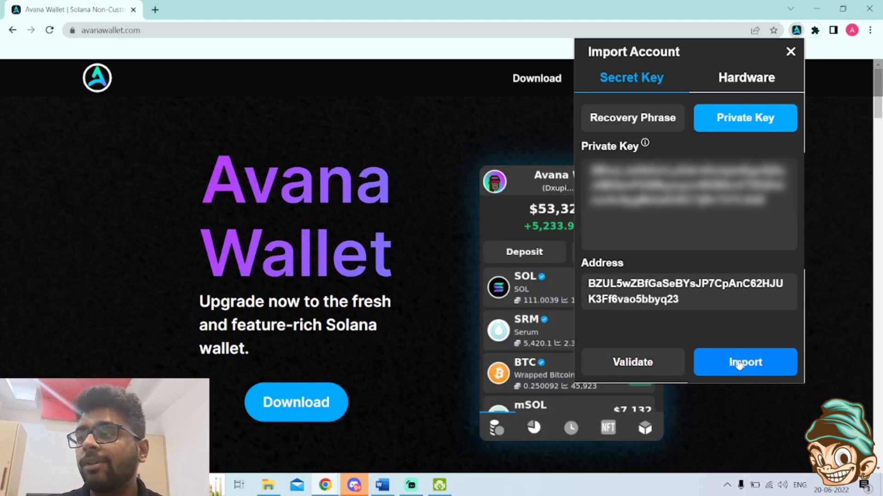
left_click(745, 362)
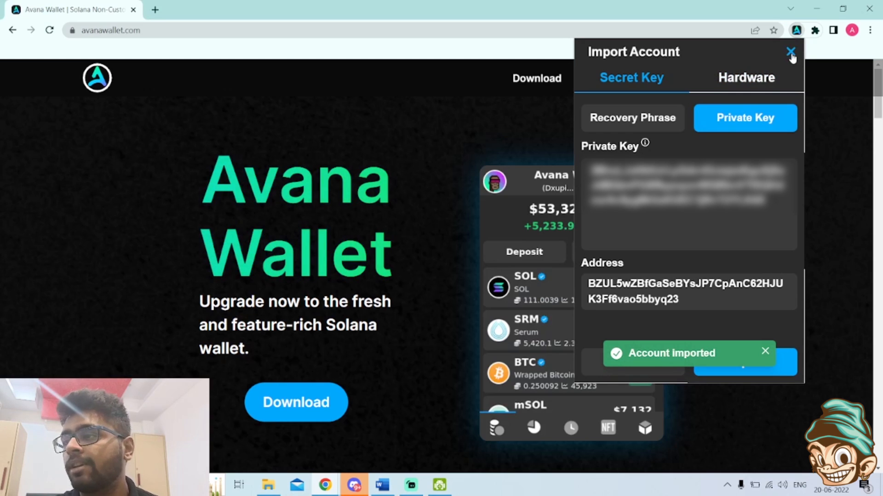
left_click(791, 51)
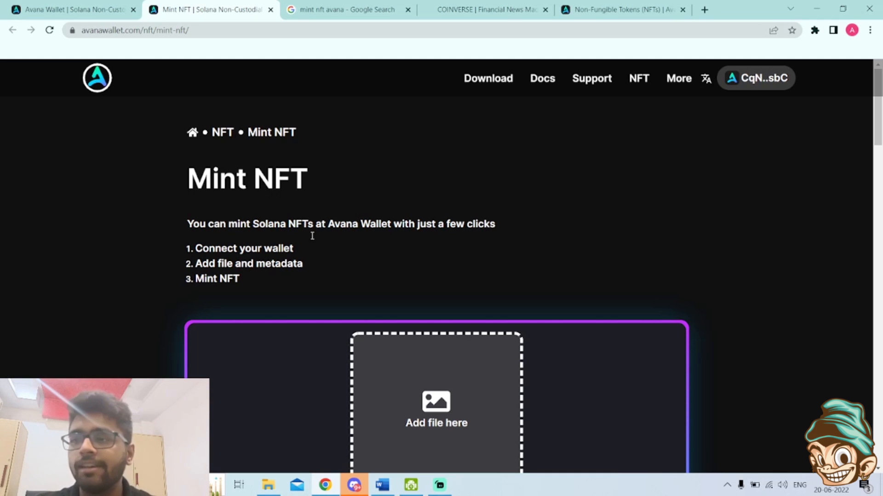
Check the connected wallet menu and scroll to the Summary and empty Metadata form
scroll("down", 3)
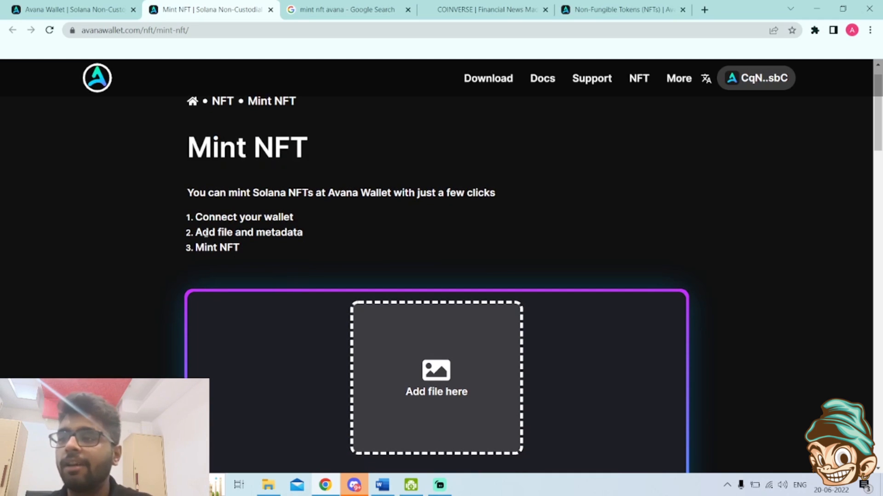
mouse_move(377, 246)
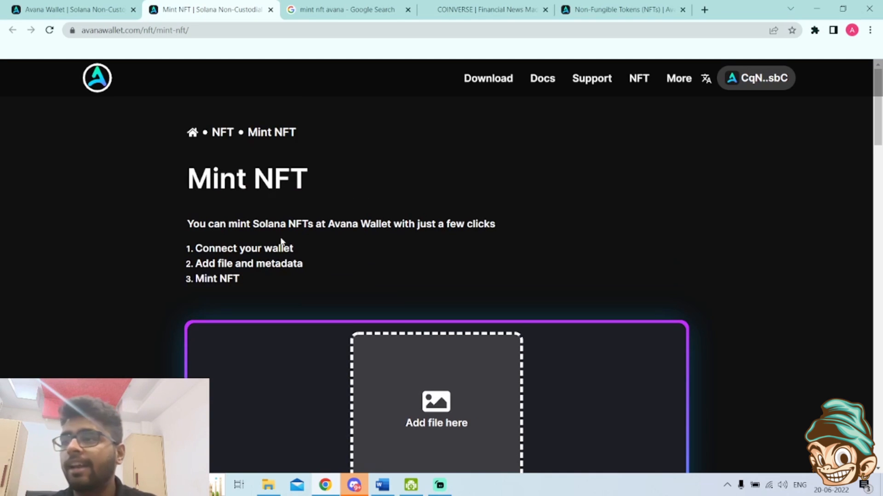
left_click(756, 78)
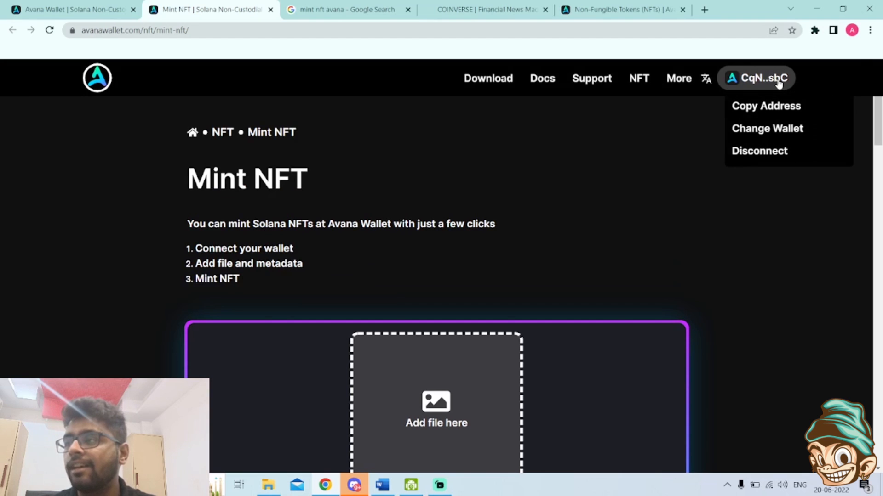
left_click(675, 163)
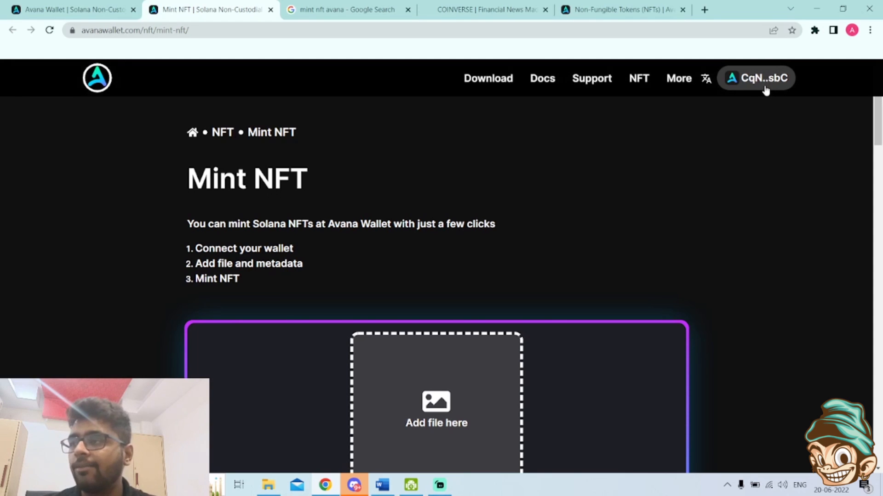
mouse_move(679, 202)
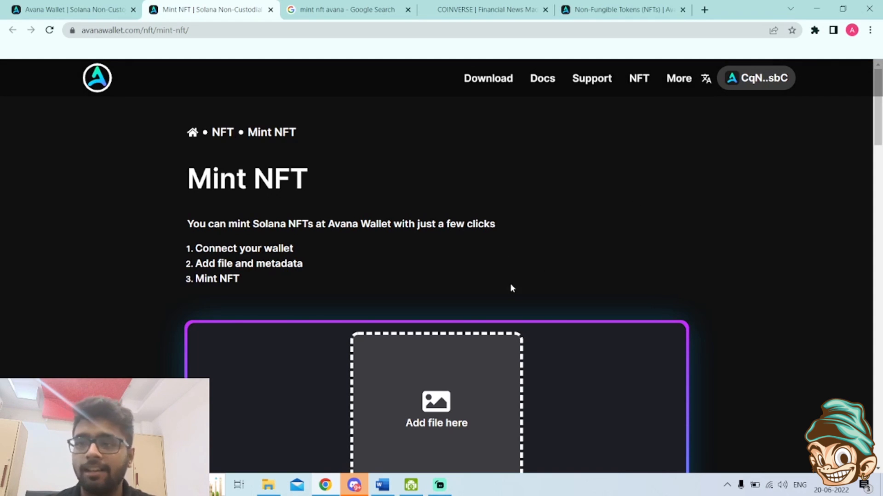
scroll("down", 3)
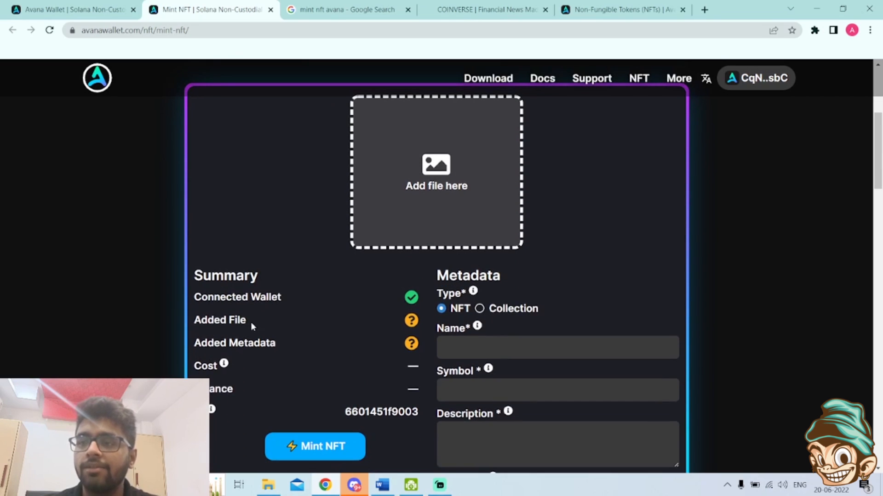
Upload the Desktop 'Capture' image of the Coinverse logo as the NFT file
left_click(436, 169)
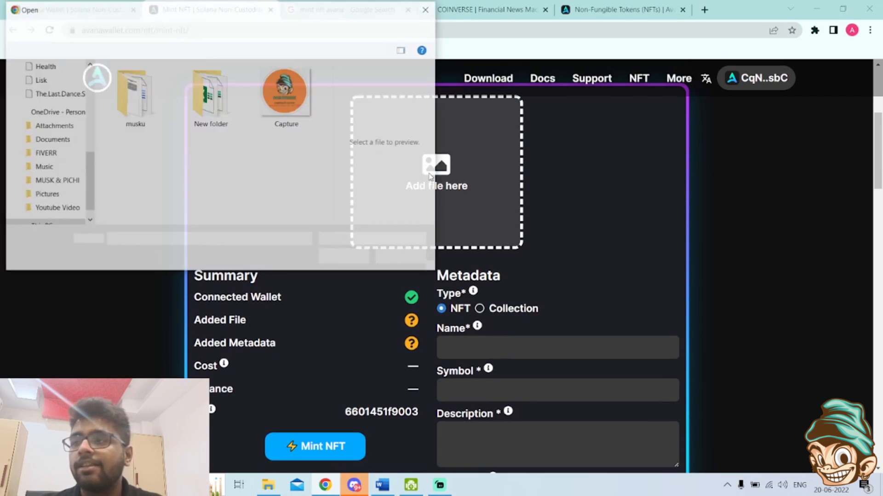
left_click(286, 93)
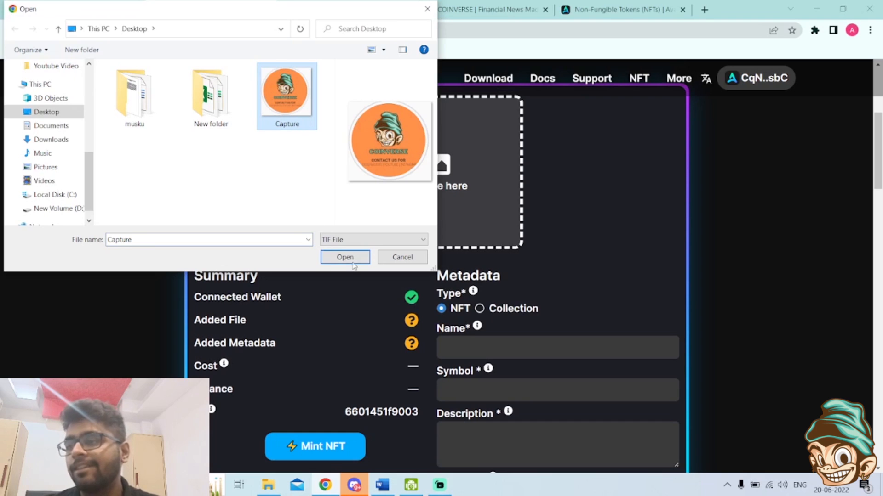
left_click(344, 256)
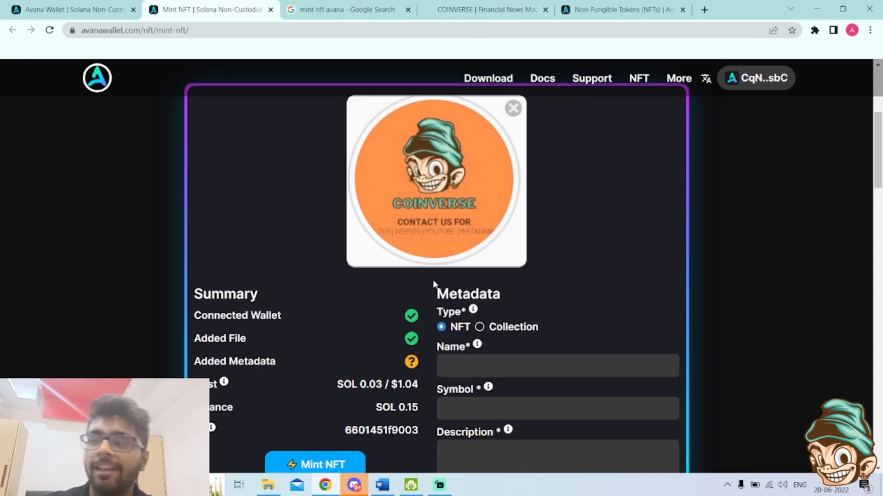
mouse_move(393, 344)
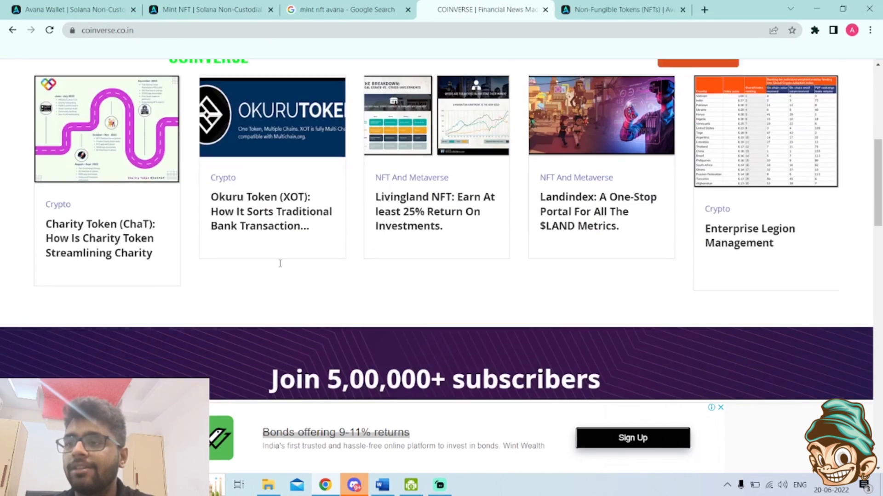
Scroll the coinverse.co.in articles, then switch to the 'mint nft avana' Google results
scroll("down", 3)
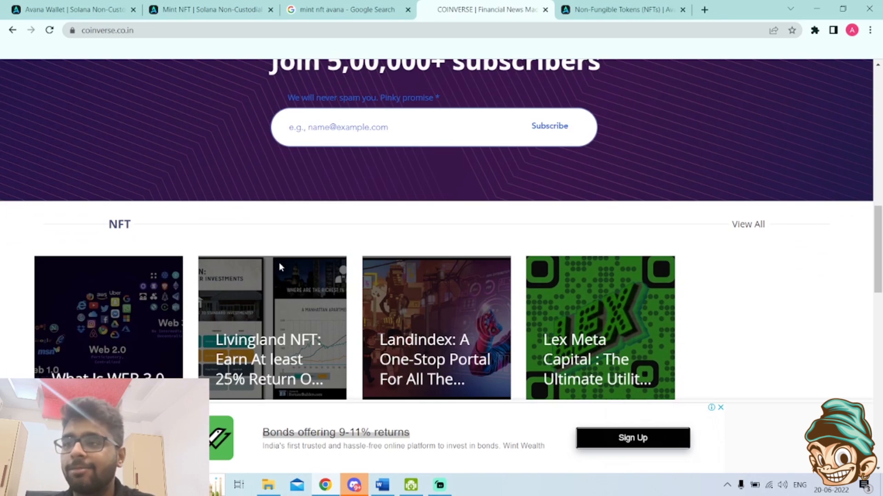
left_click(346, 9)
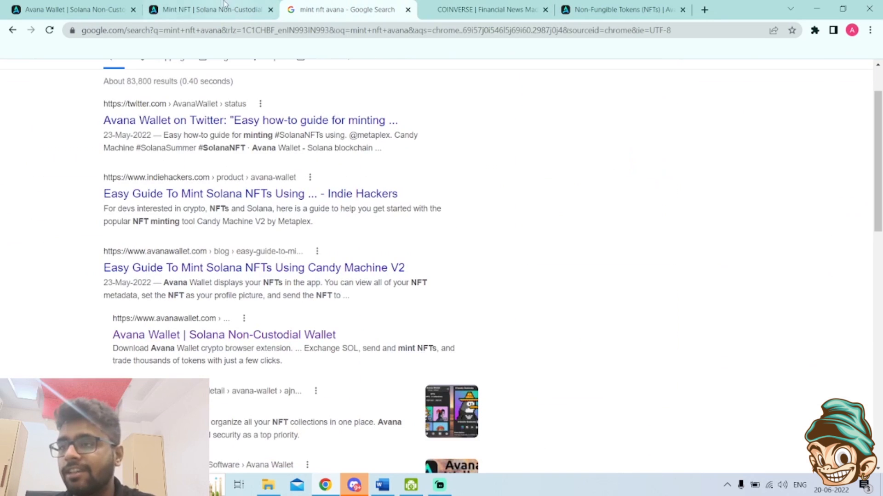
Fill metadata: name Coinverse, symbol COIN, description 'The best NFT out there', Coinverse collection
left_click(208, 10)
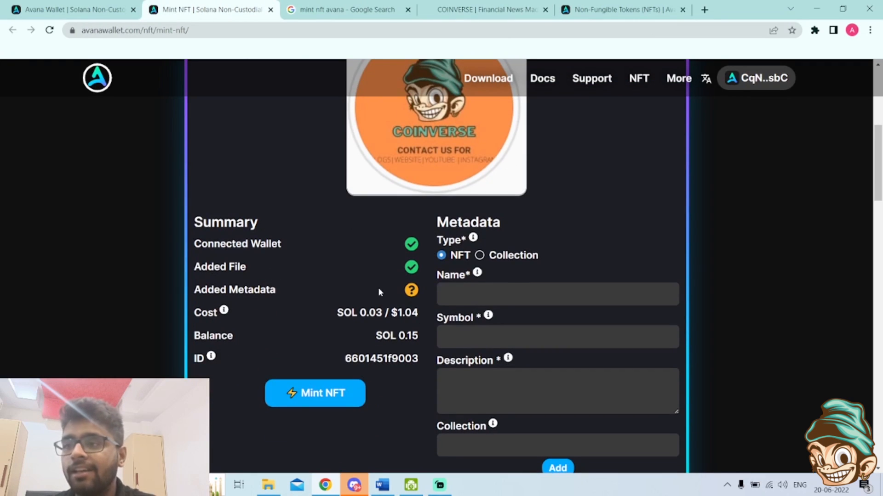
left_click(557, 294)
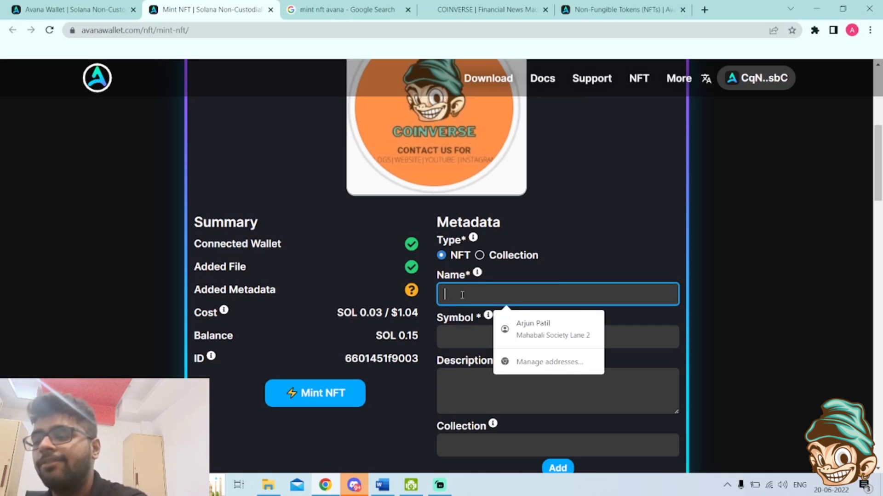
type("Coinverse")
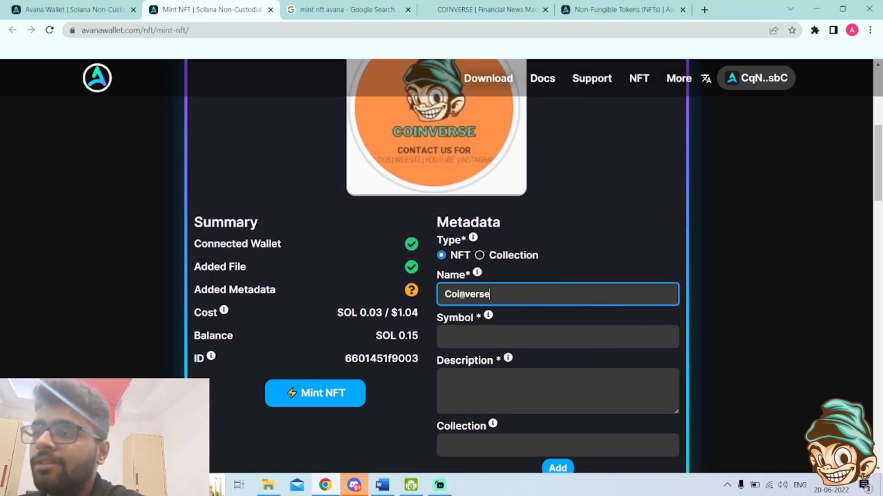
left_click(557, 337)
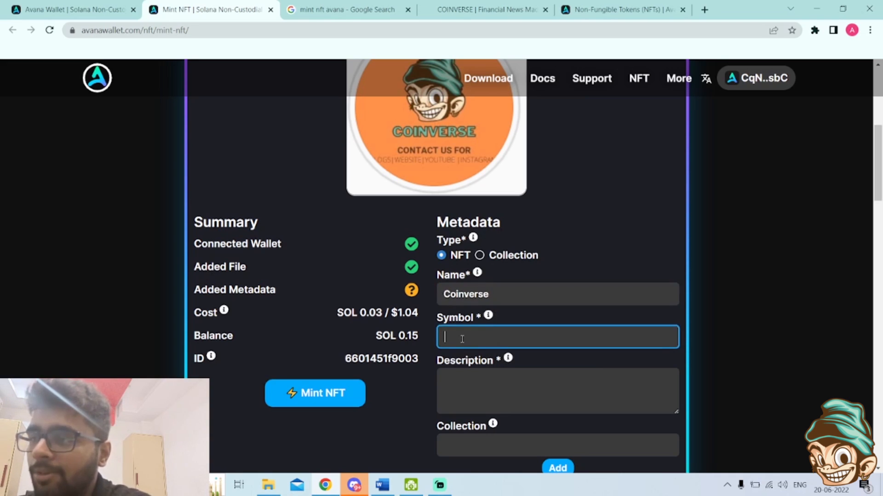
type("COIN")
left_click(559, 391)
type("T")
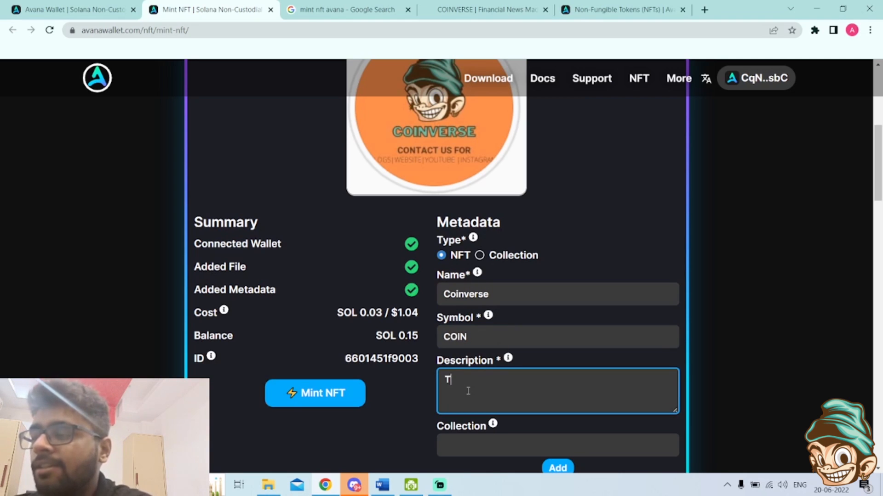
type("he best")
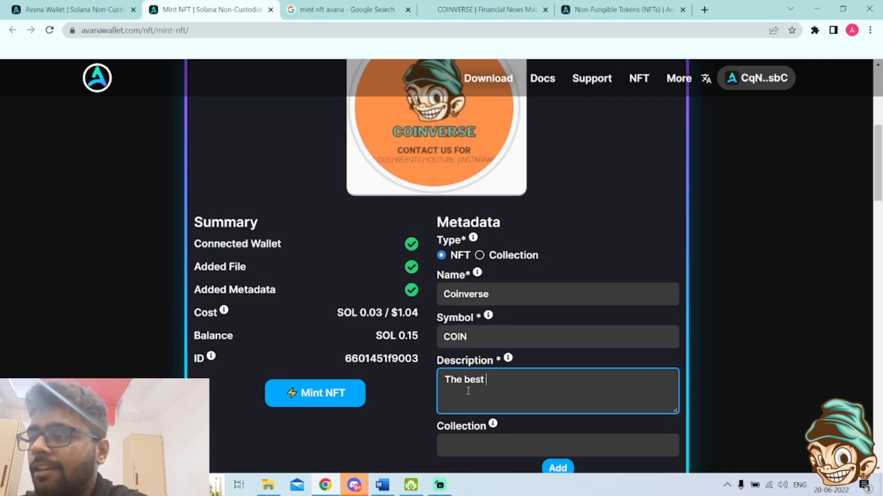
type("NFT out there")
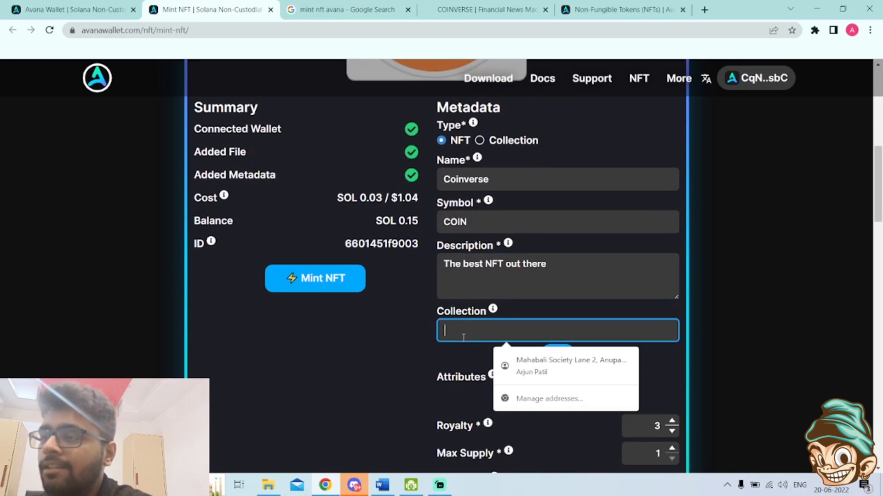
type("Coinverse co")
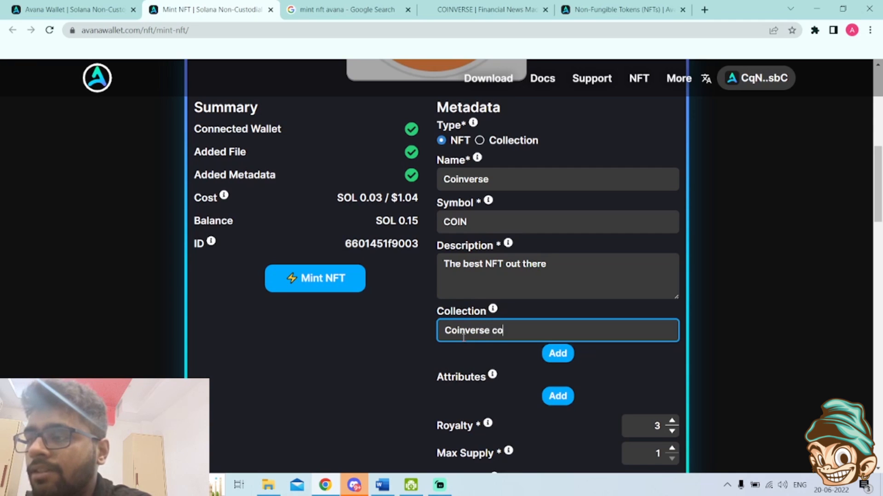
scroll("down", 3)
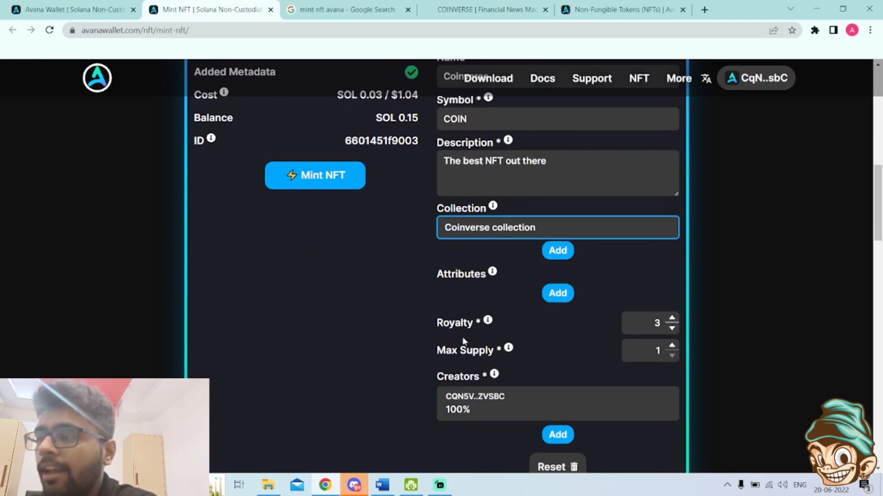
mouse_move(556, 294)
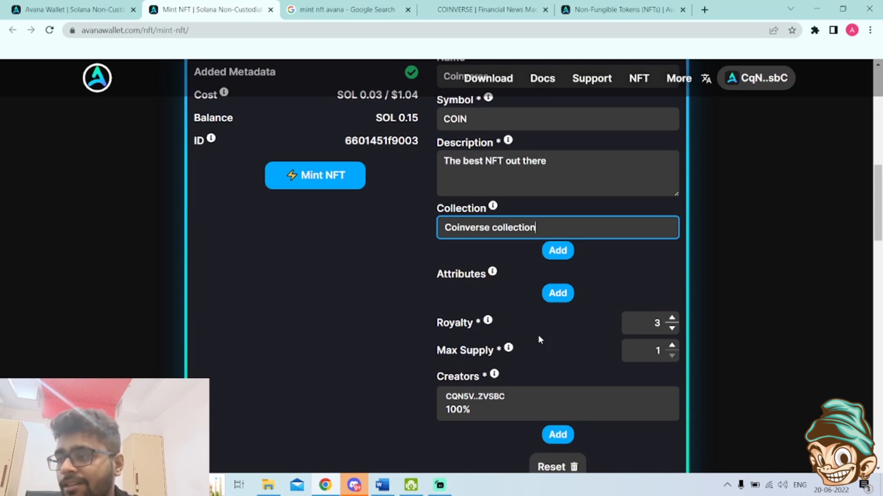
Replace the Coinverse NFT's royalty value with 10
left_click(647, 322)
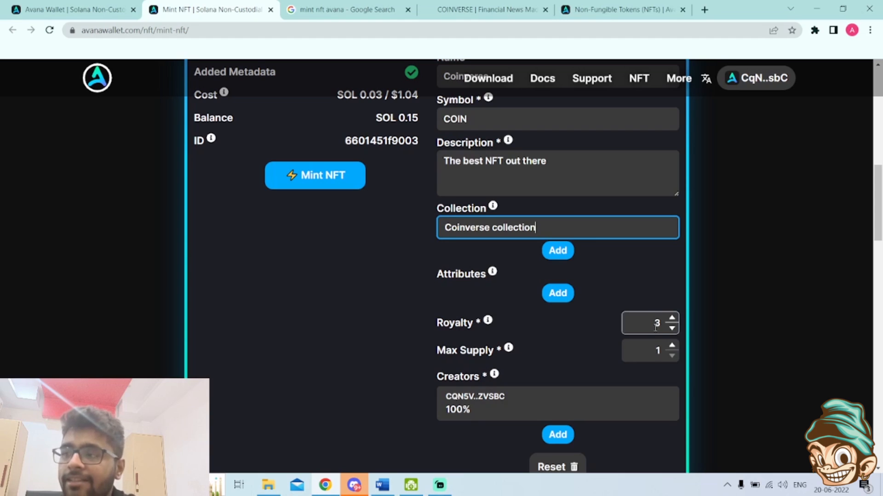
left_click(648, 322)
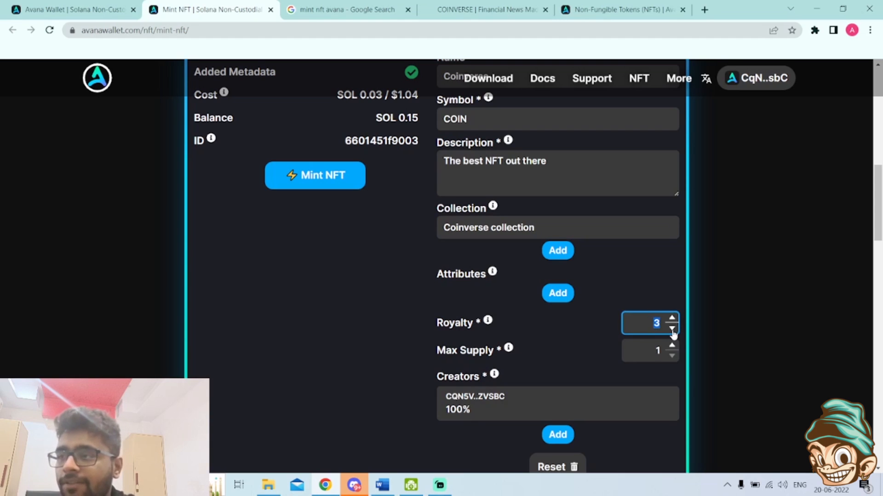
type("100")
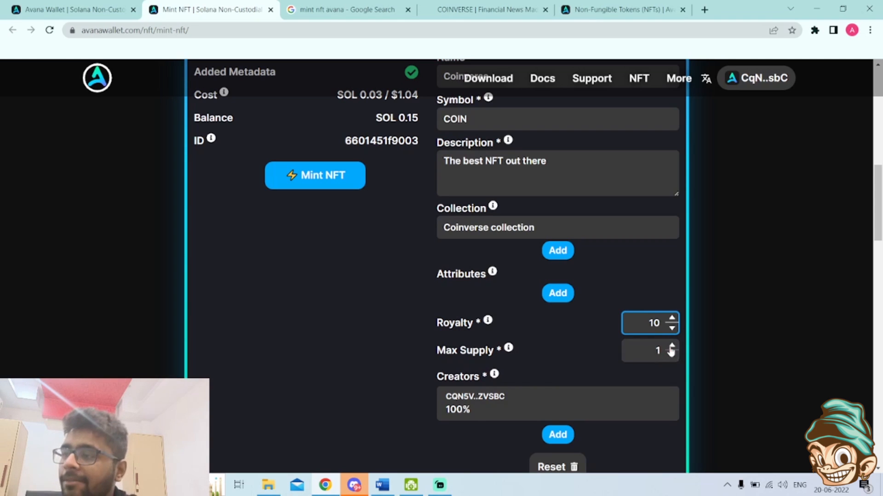
left_click(648, 351)
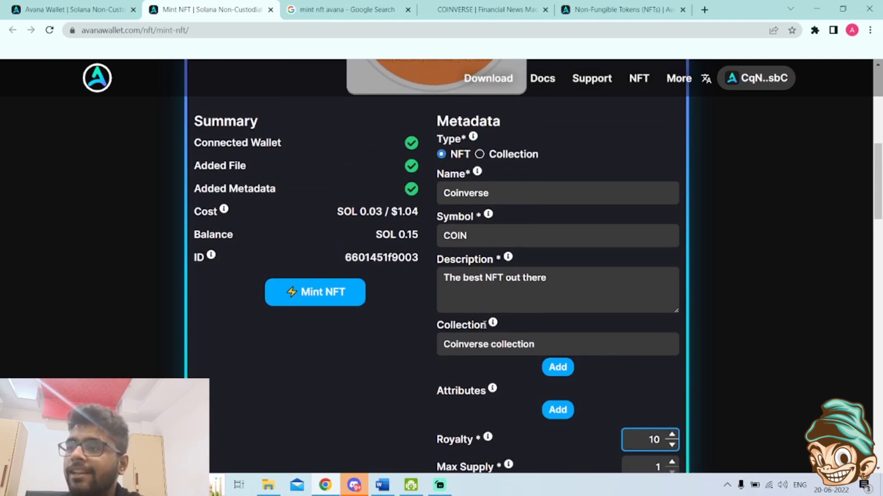
mouse_move(379, 245)
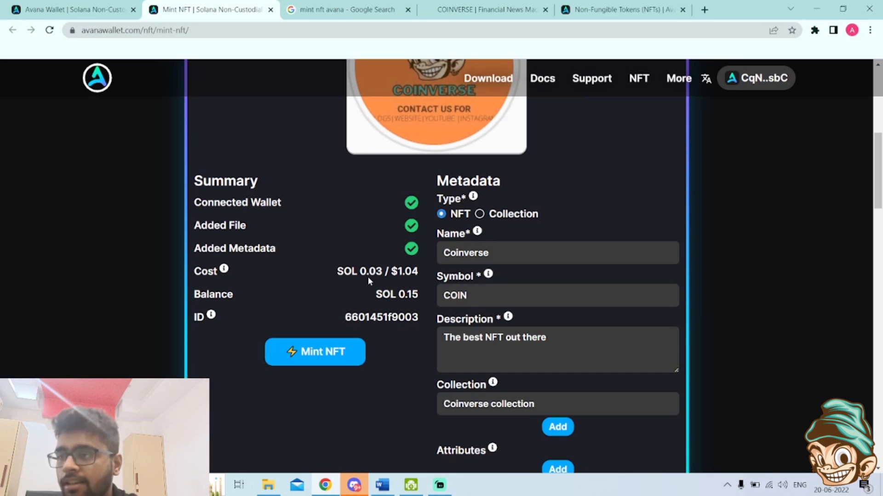
mouse_move(291, 300)
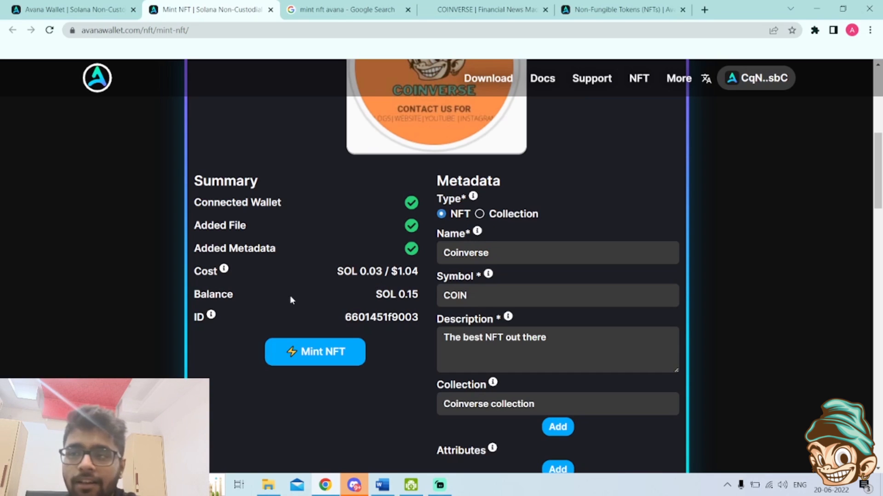
mouse_move(219, 274)
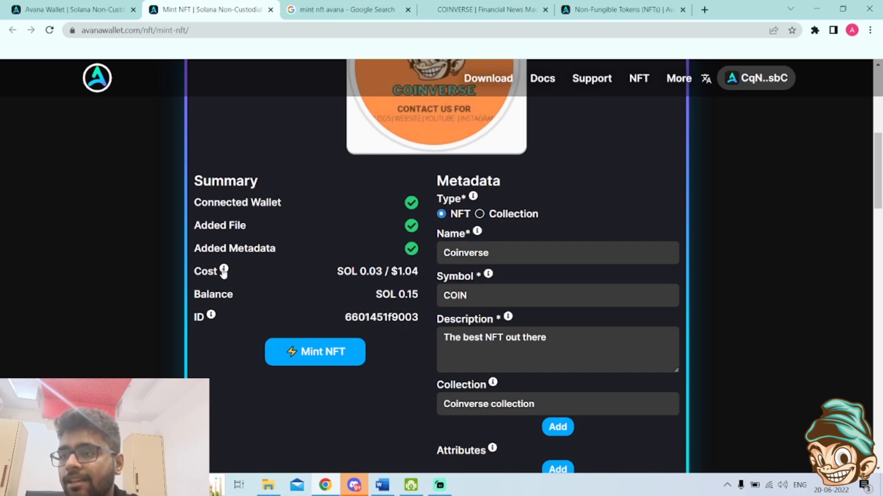
Read and dismiss the tooltip explaining the SOL 0.03 cost as network and storage fees
left_click(224, 270)
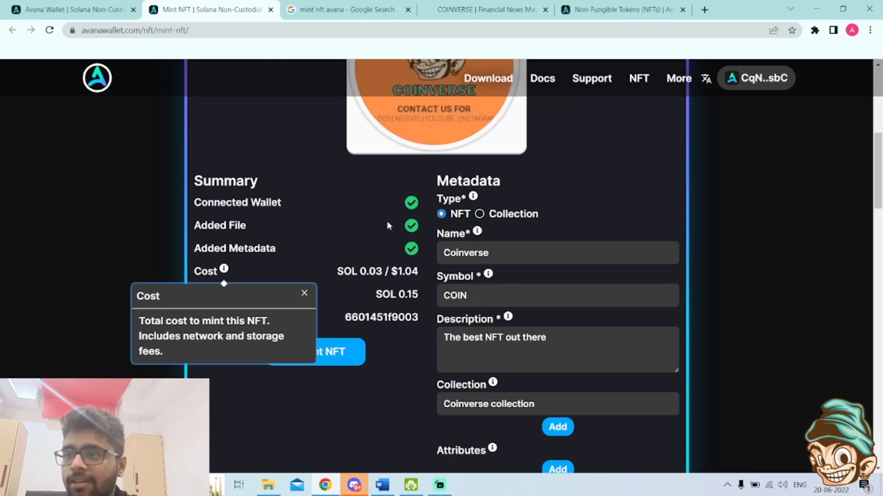
left_click(314, 352)
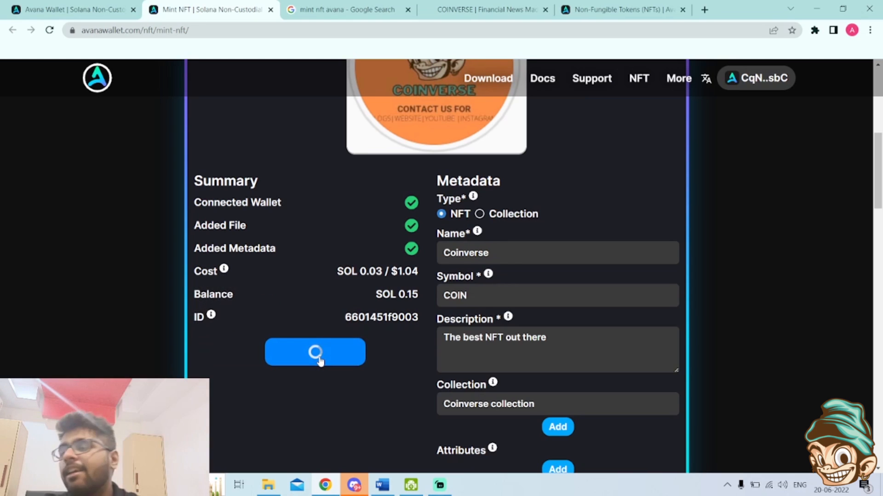
Start the Coinverse mint and approve the 0.0263 SOL transaction receiving one token
left_click(314, 352)
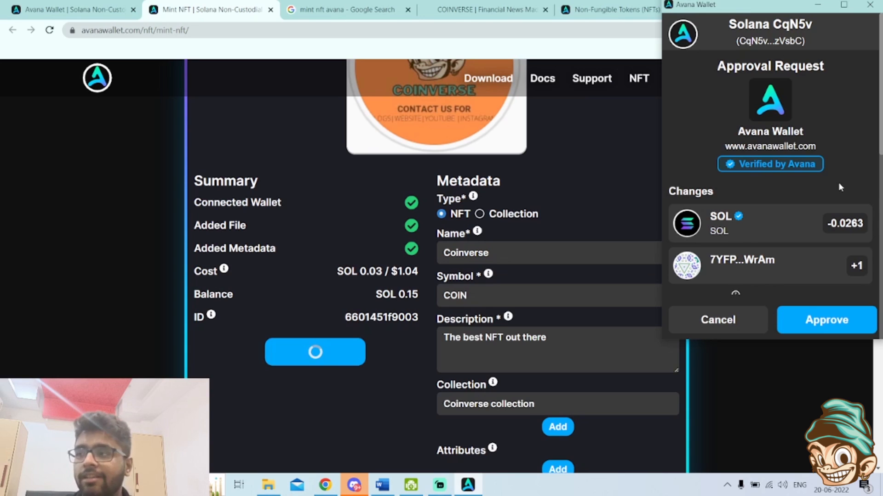
left_click(825, 320)
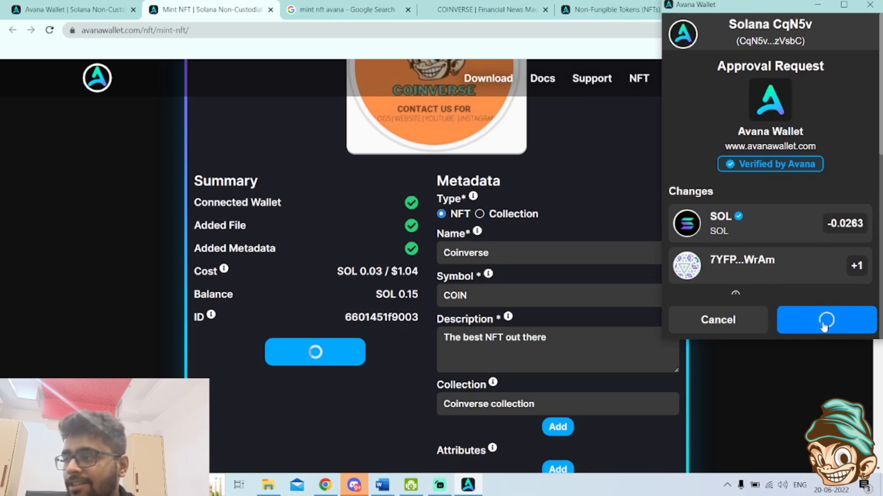
left_click(825, 320)
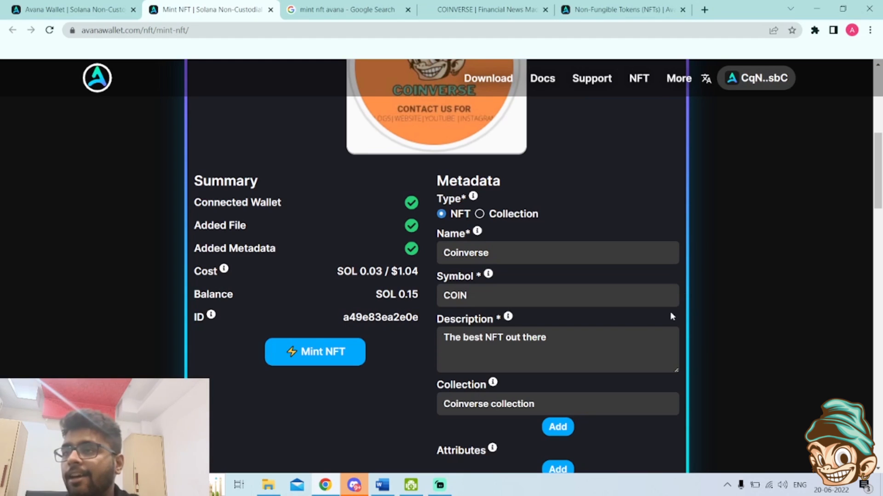
mouse_move(790, 209)
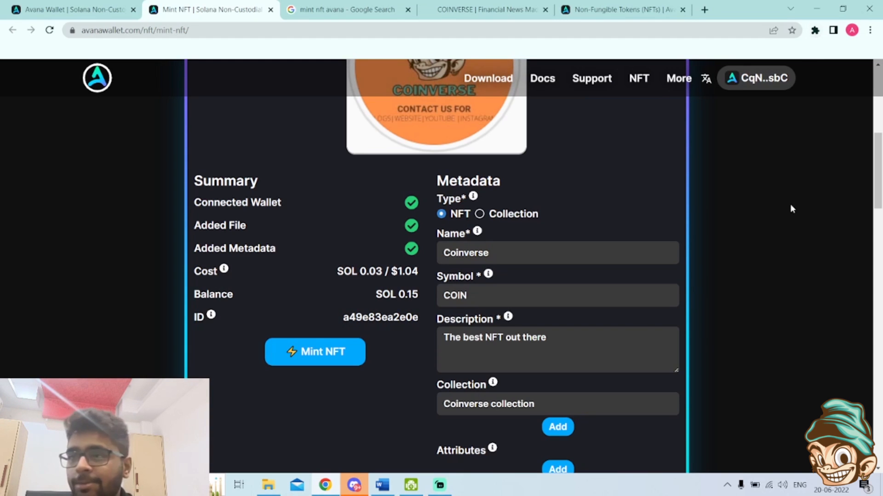
Dismiss the 'NFT minted' notice and bring up the Avana Wallet extension
left_click(314, 352)
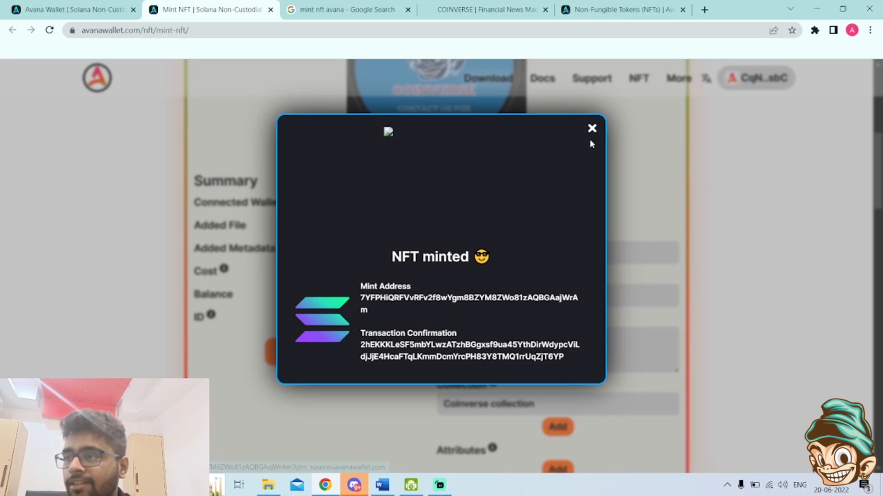
left_click(592, 129)
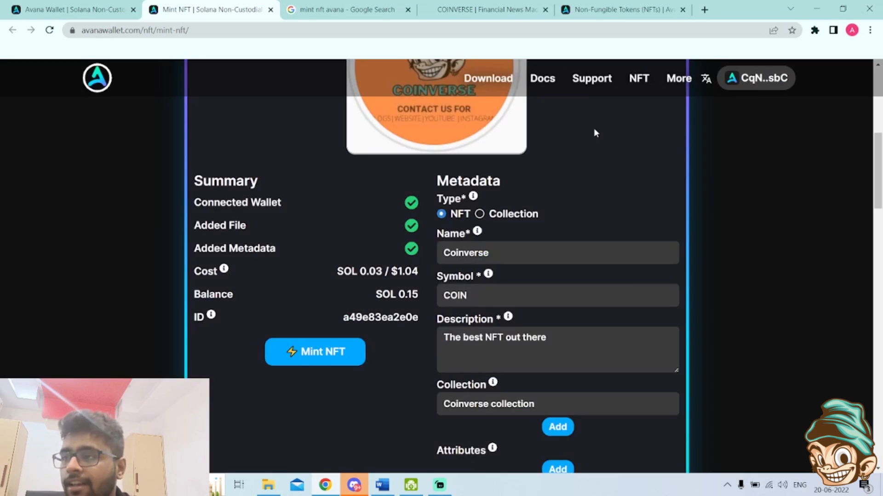
left_click(814, 30)
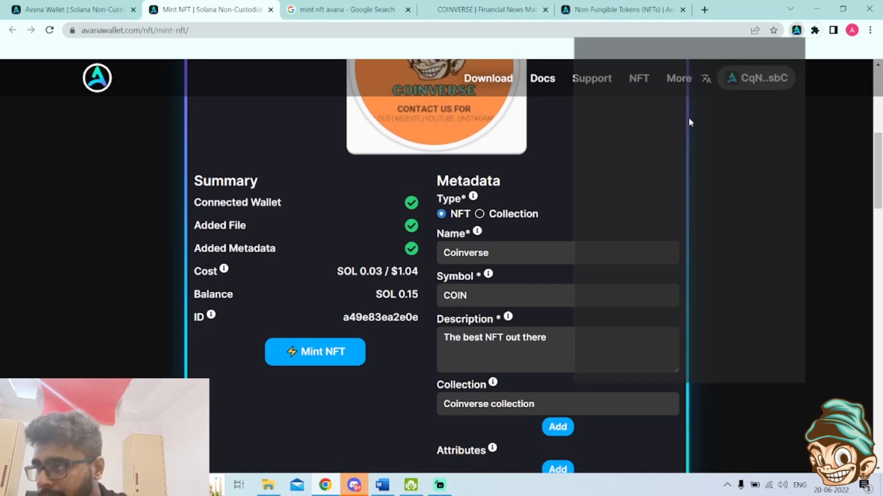
Open the Coinverse COIN NFT's details and mint address from the wallet's NFTs tab
left_click(755, 78)
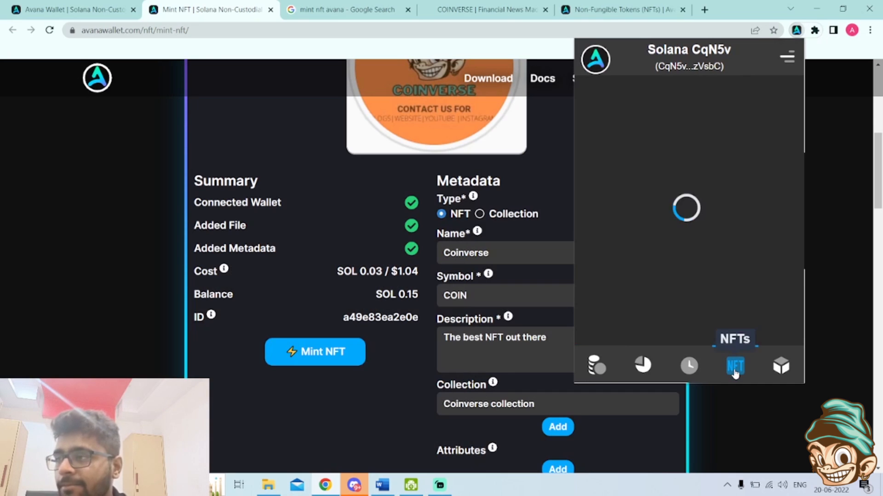
left_click(734, 366)
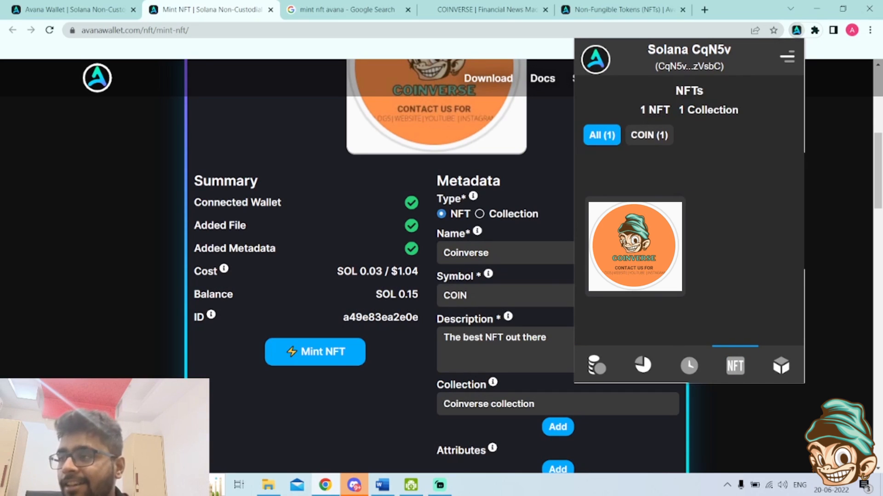
left_click(634, 246)
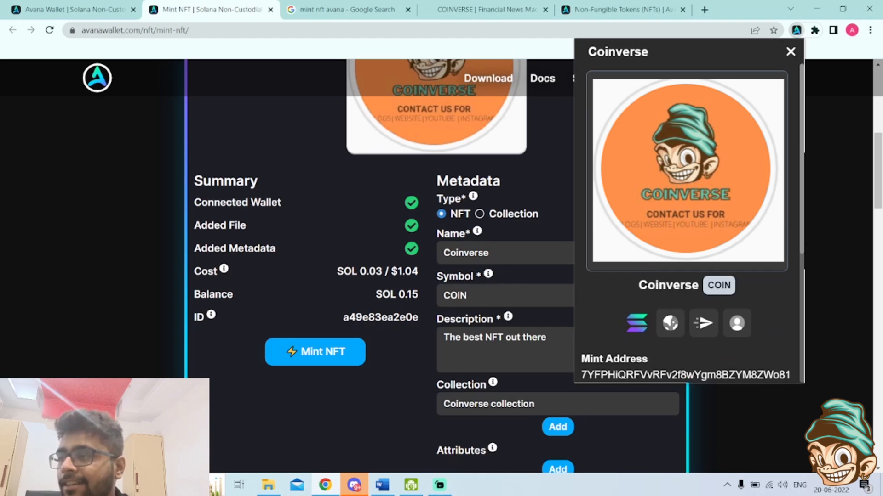
mouse_move(703, 323)
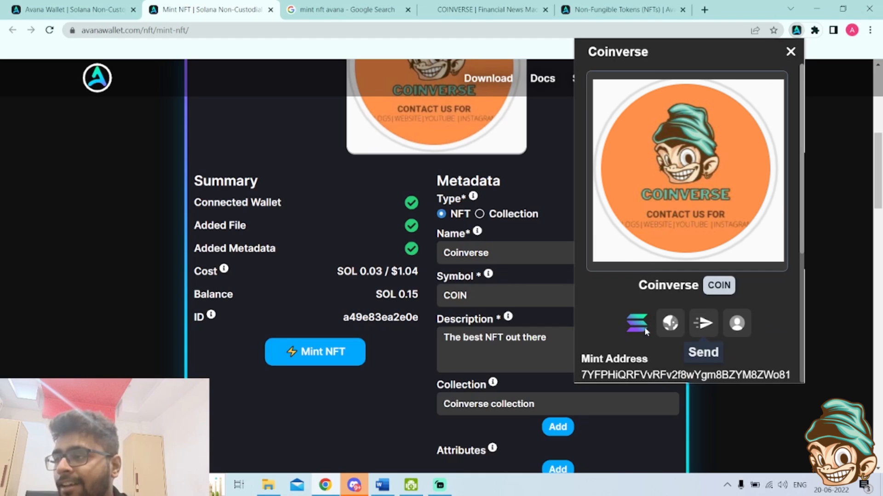
mouse_move(702, 323)
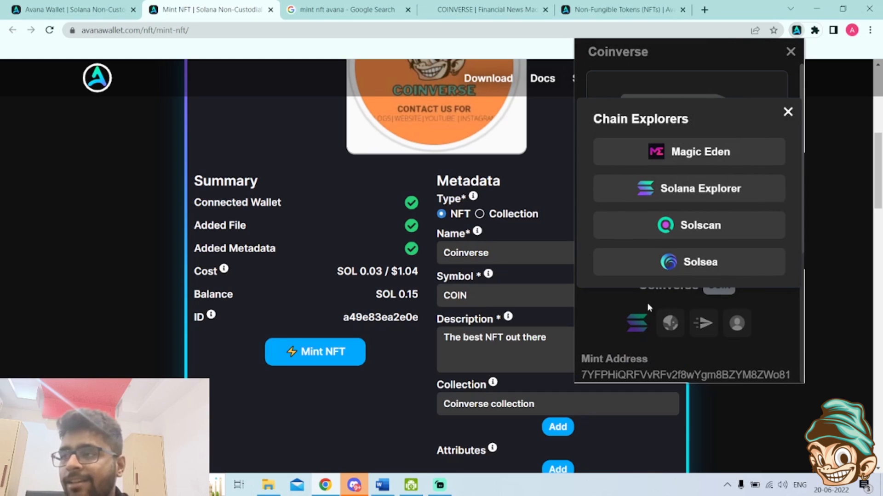
View the Coinverse COIN Master Edition NFT at its mint address in Solana Explorer
left_click(687, 188)
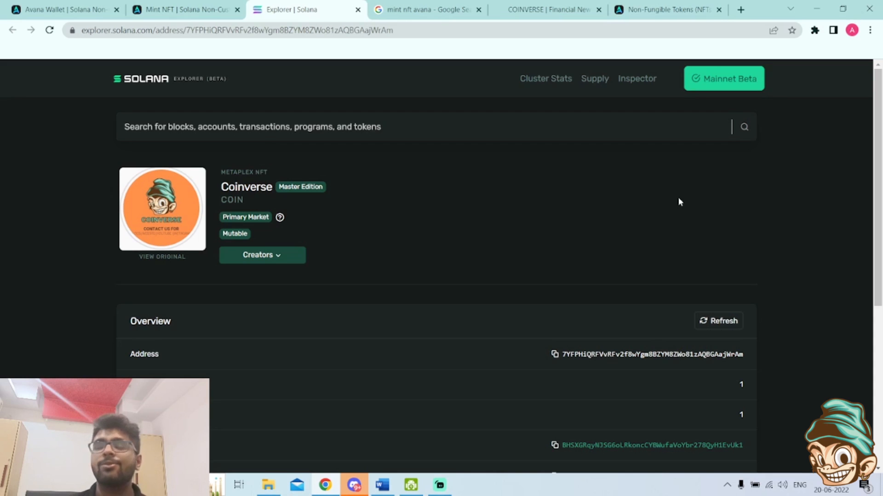
left_click(253, 127)
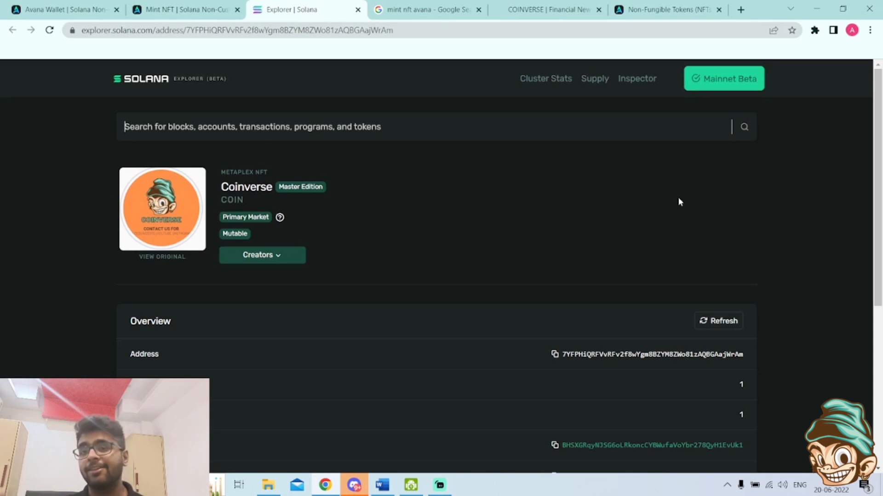